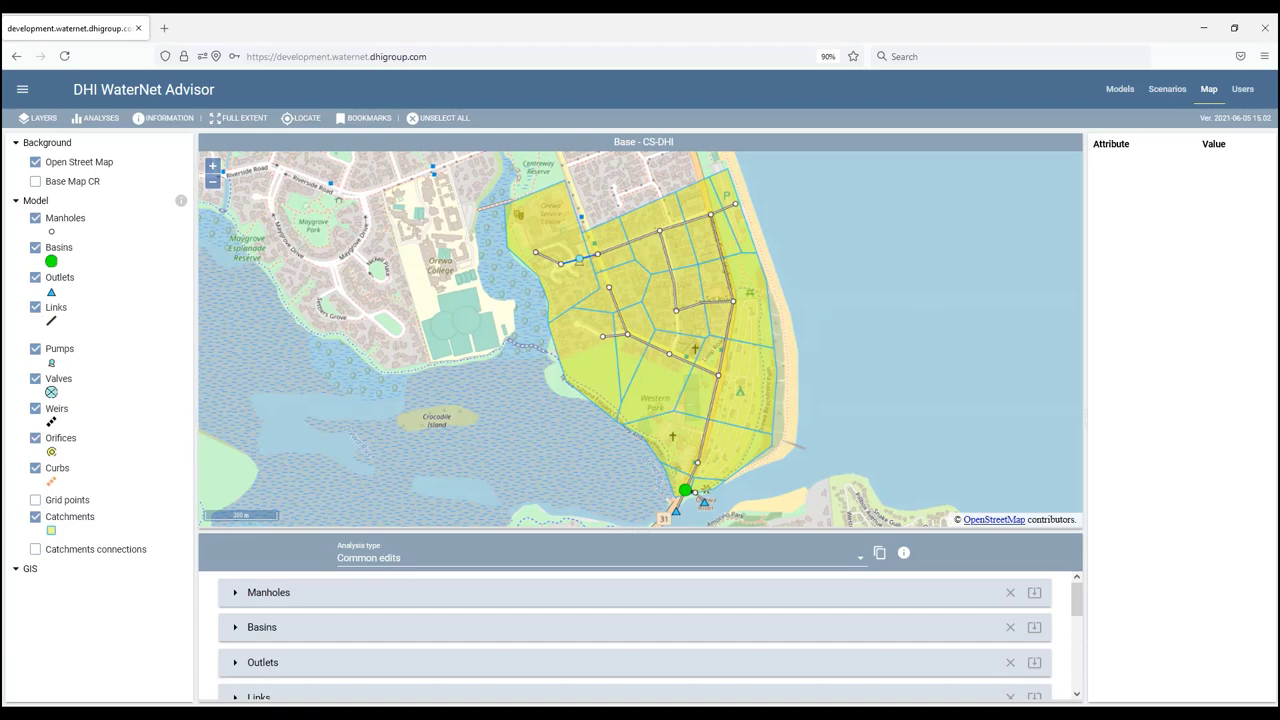
mouse_move(618, 558)
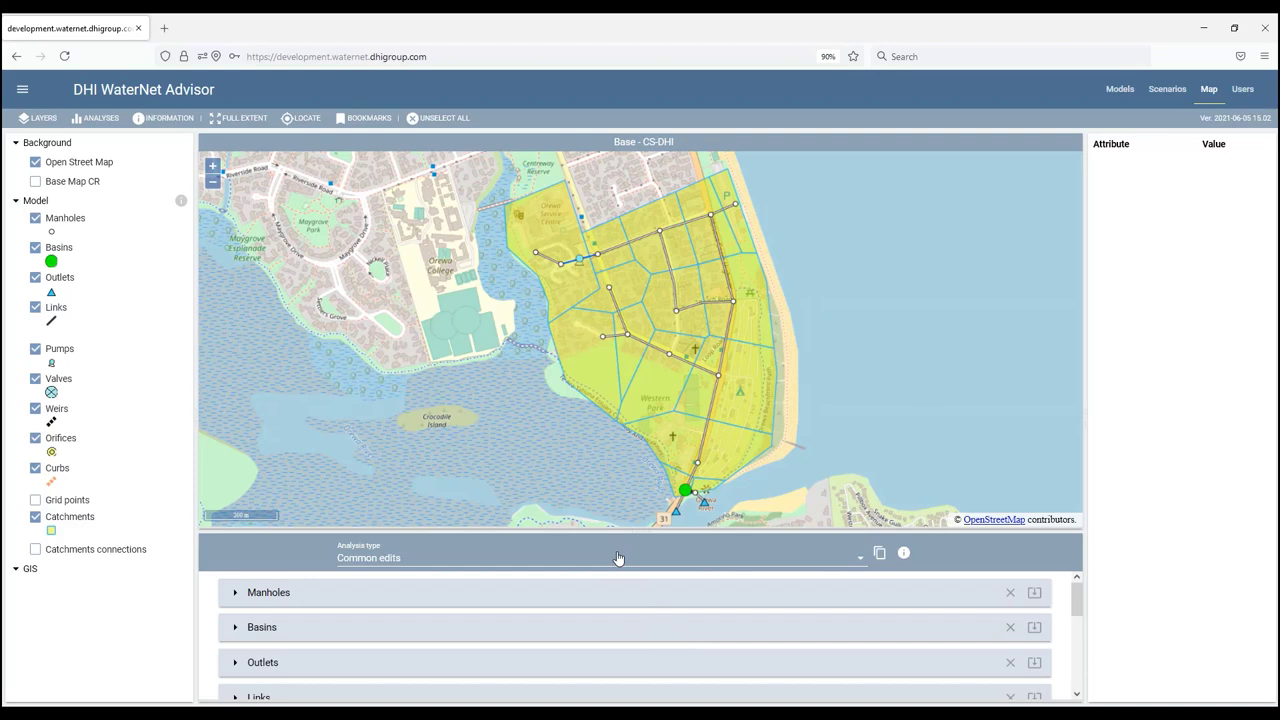
Set the Analysis type dropdown to Hydraulics for the base scenario's sewer network.
click(600, 557)
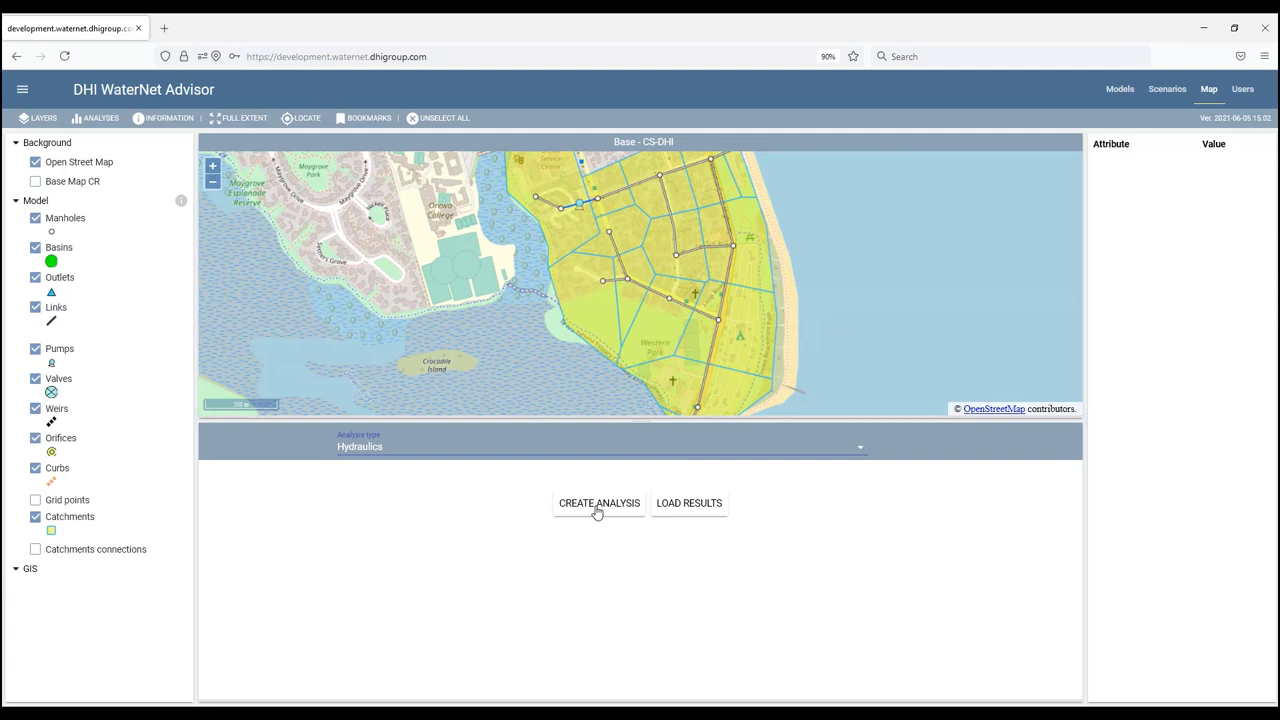
mouse_move(702, 509)
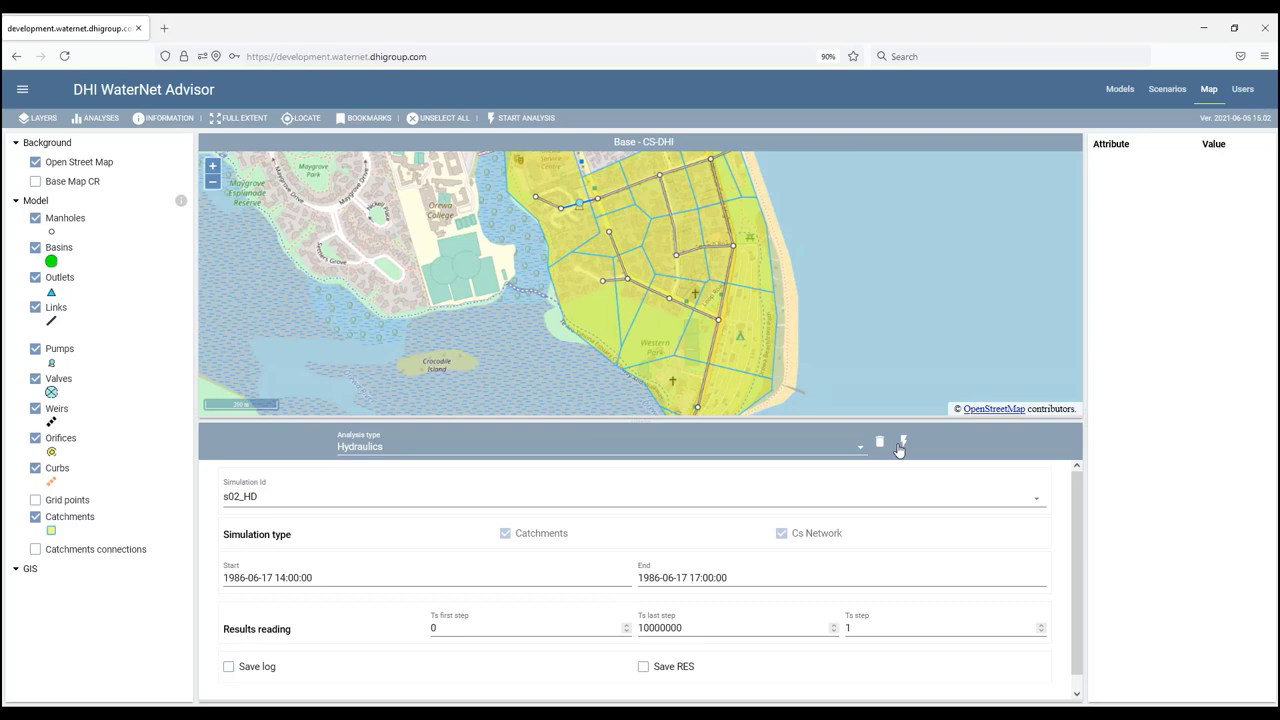
Run the Hydraulics simulation with the lightning Start Analysis button.
click(902, 441)
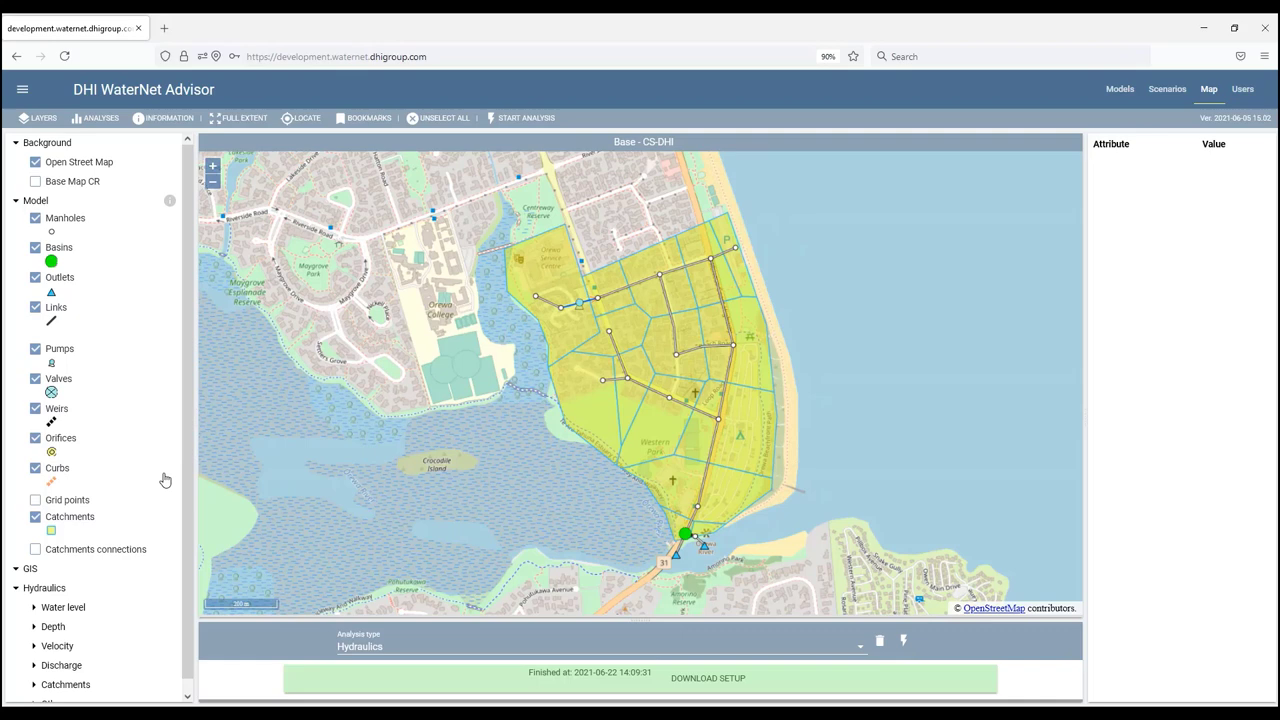
Show node water levels at 17:00 by ticking Hydraulics > Water level (nodes).
scroll(down, 3)
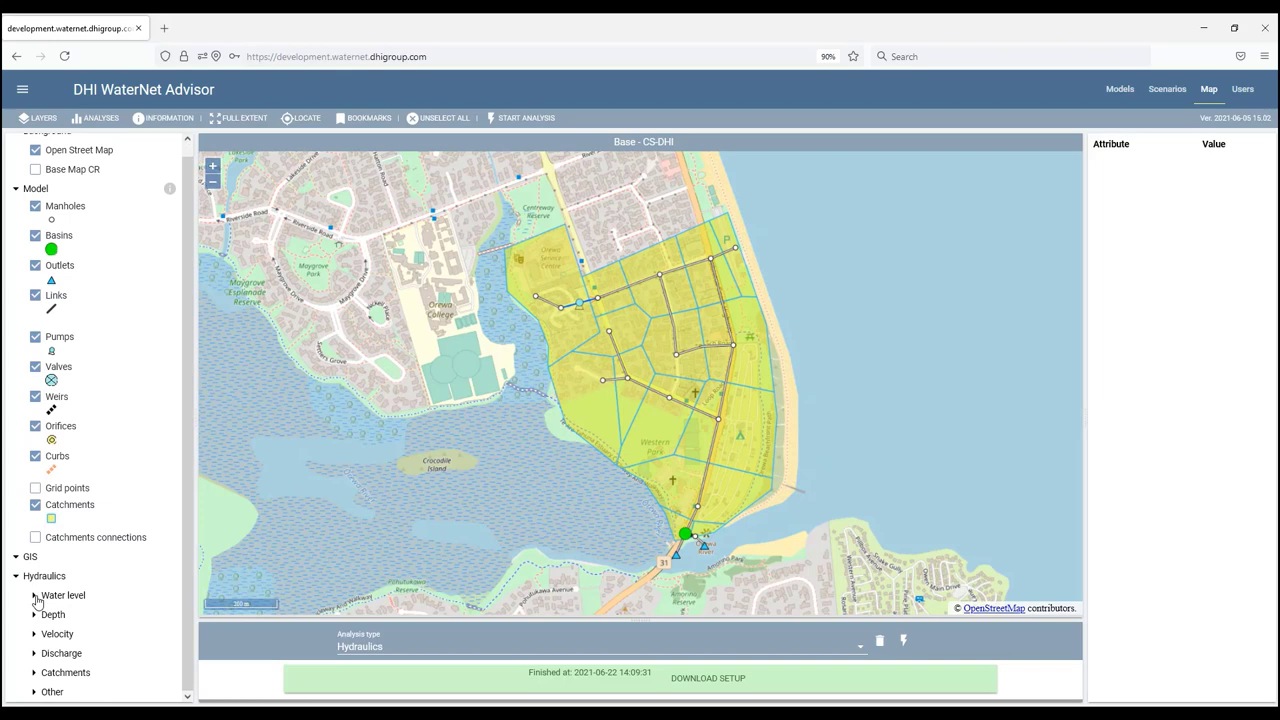
click(34, 595)
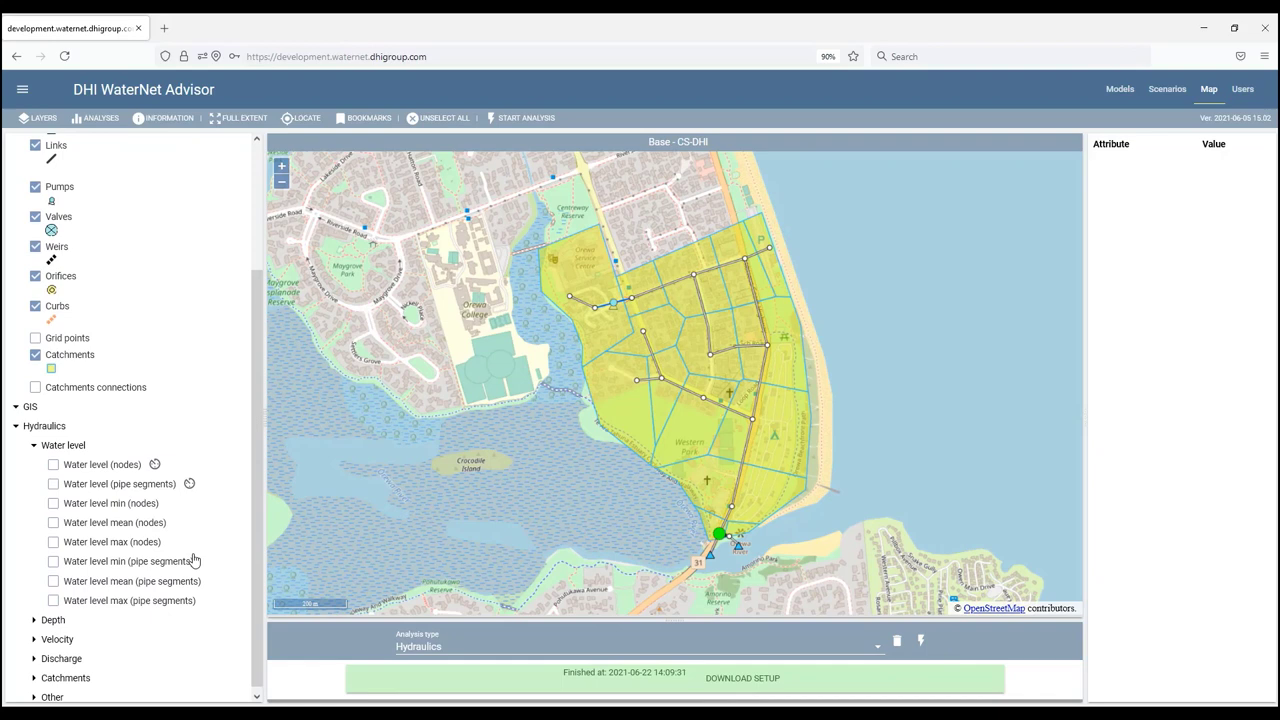
click(53, 461)
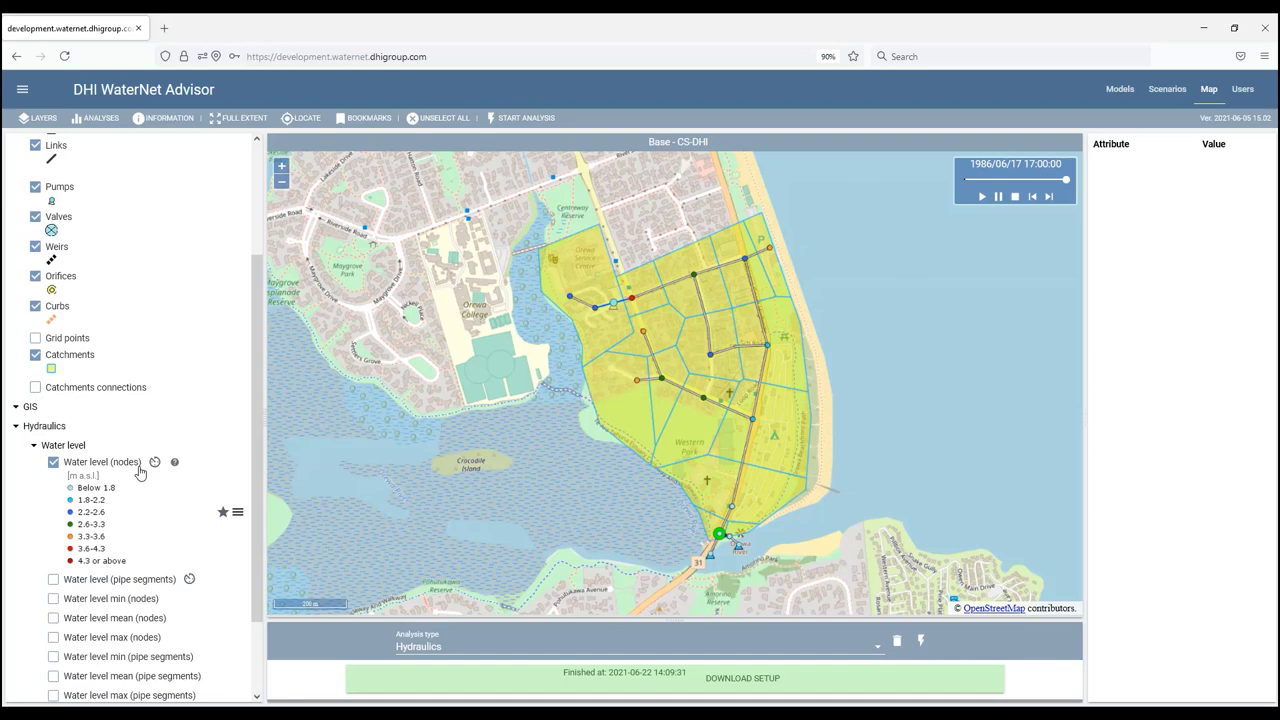
scroll(down, 3)
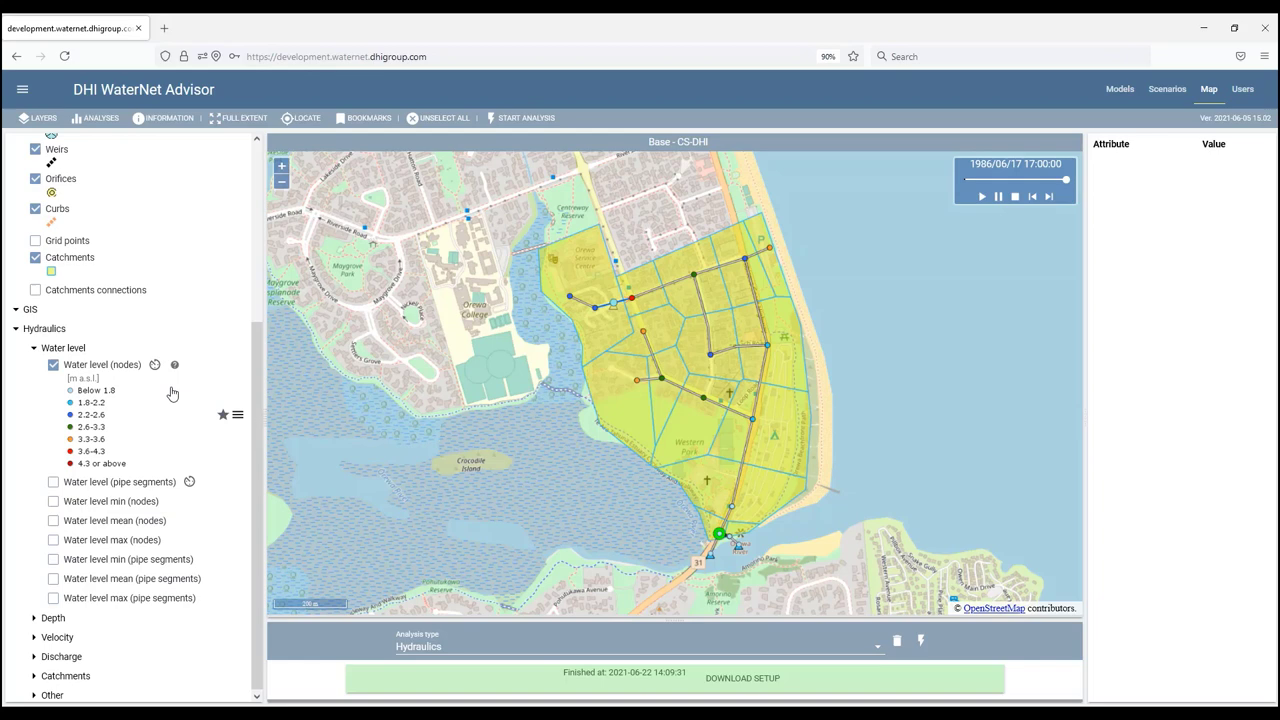
Hide node water levels and expand the Depth, Velocity and Discharge result groups.
drag(1065, 179, 998, 181)
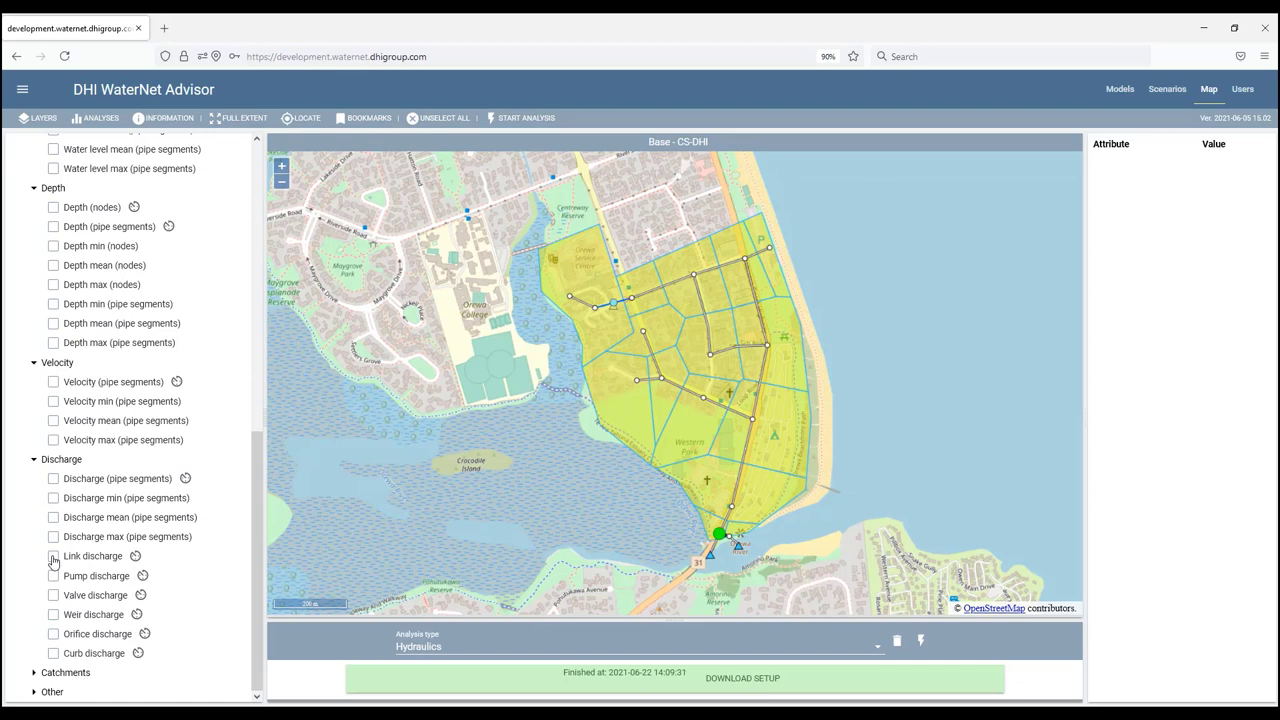
Colour pipes by discharge at 15:33 with the Discharge (pipe segments) layer.
click(53, 476)
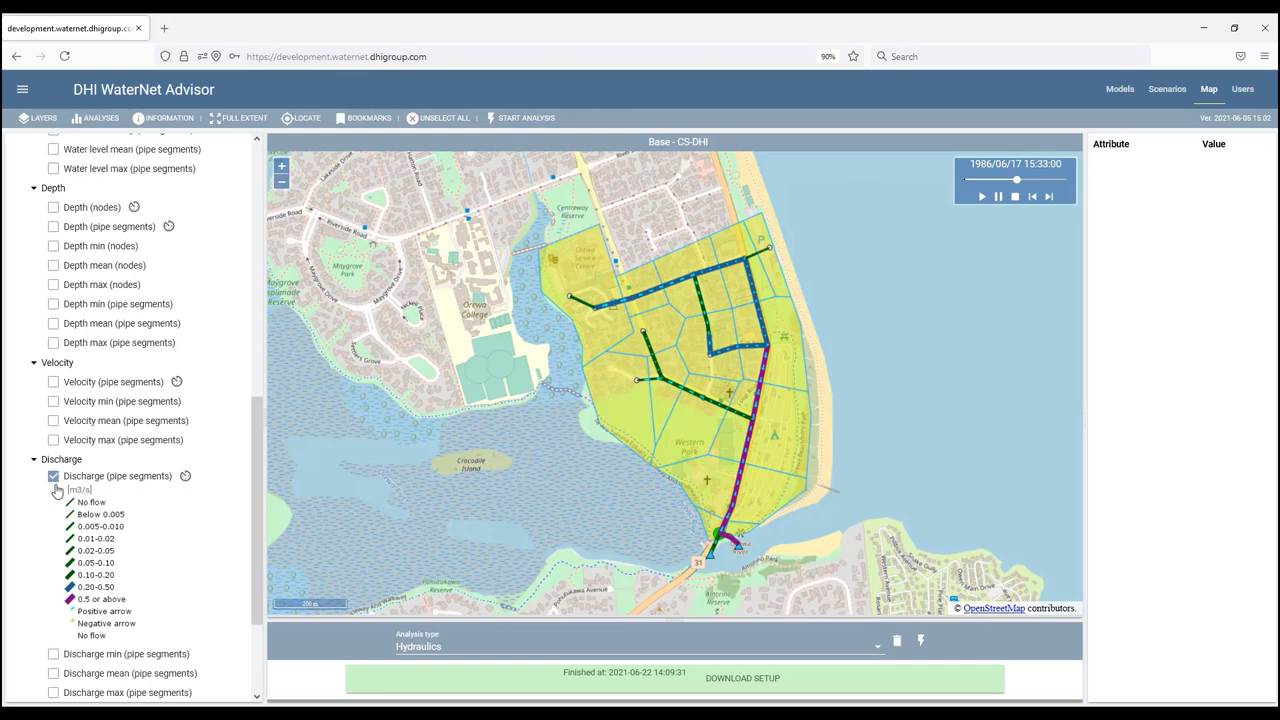
mouse_move(758, 393)
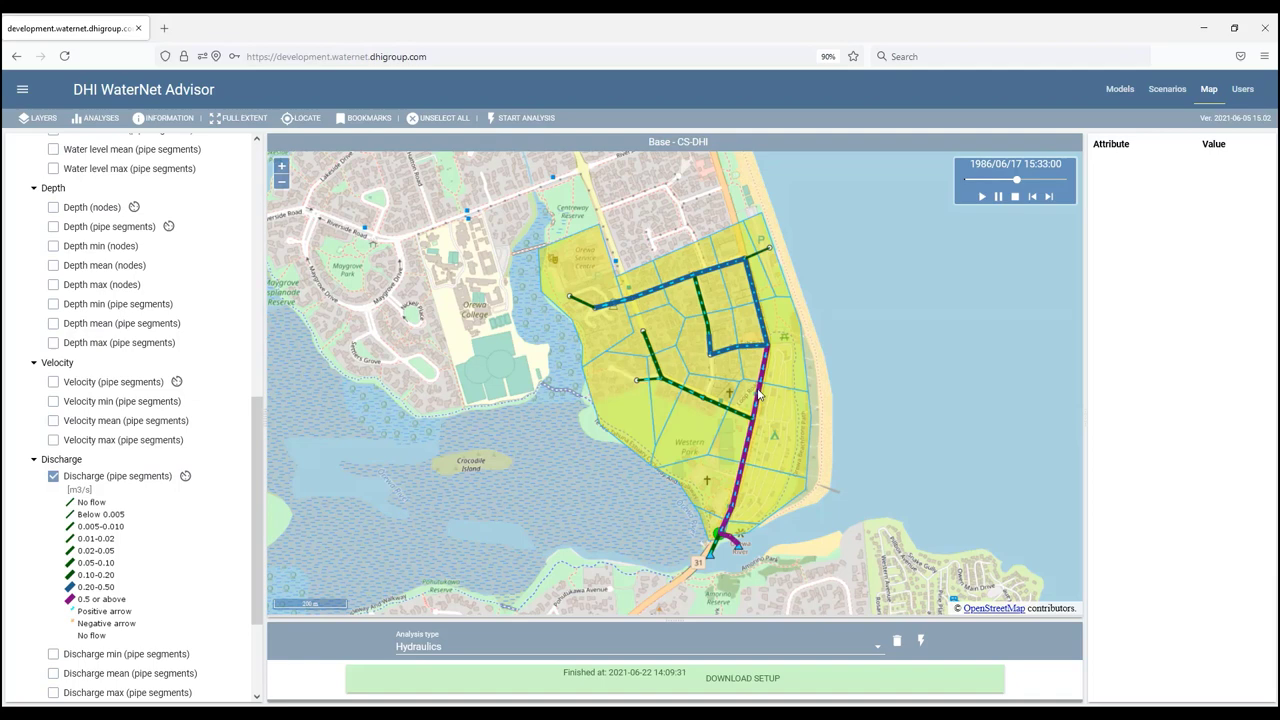
mouse_move(770, 363)
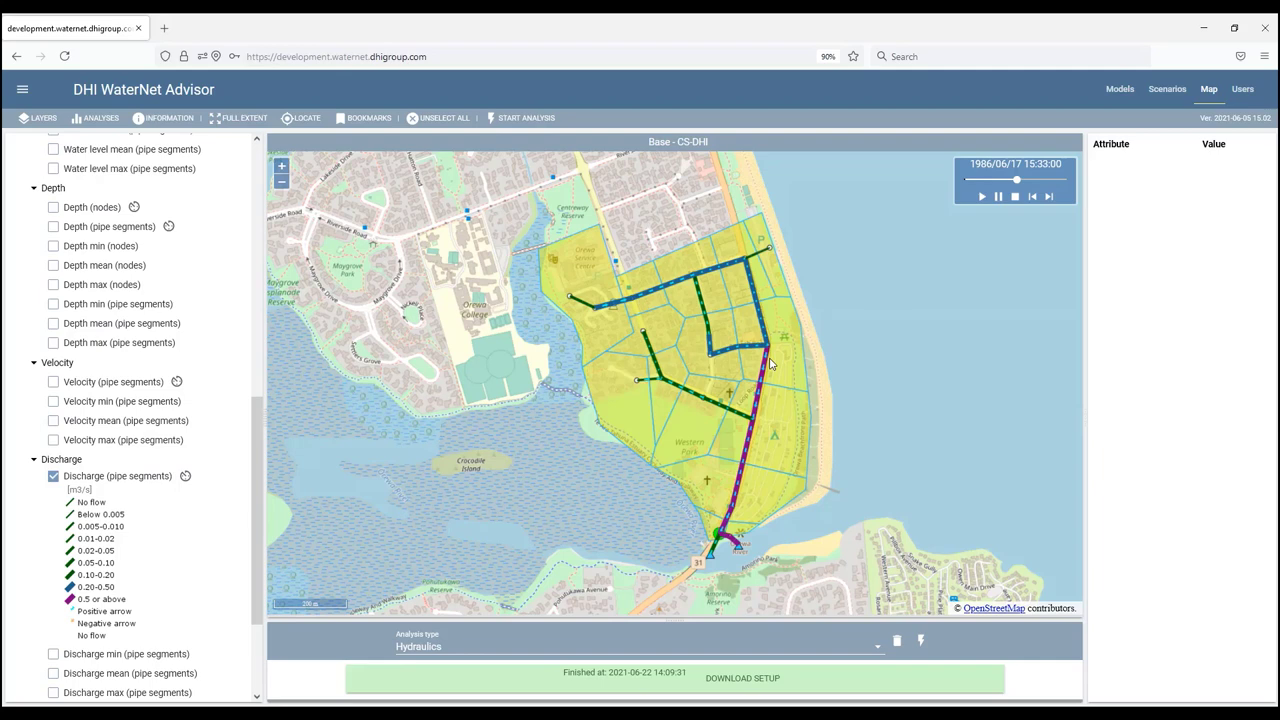
scroll(down, 3)
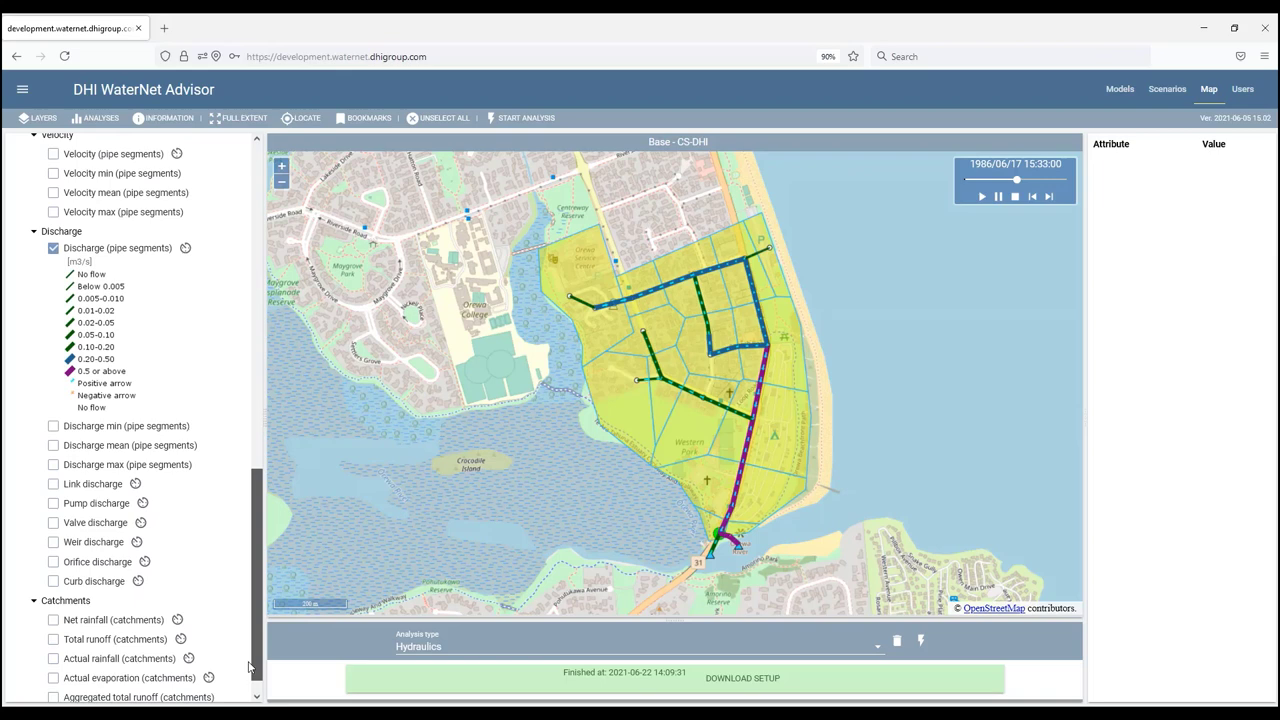
scroll(down, 3)
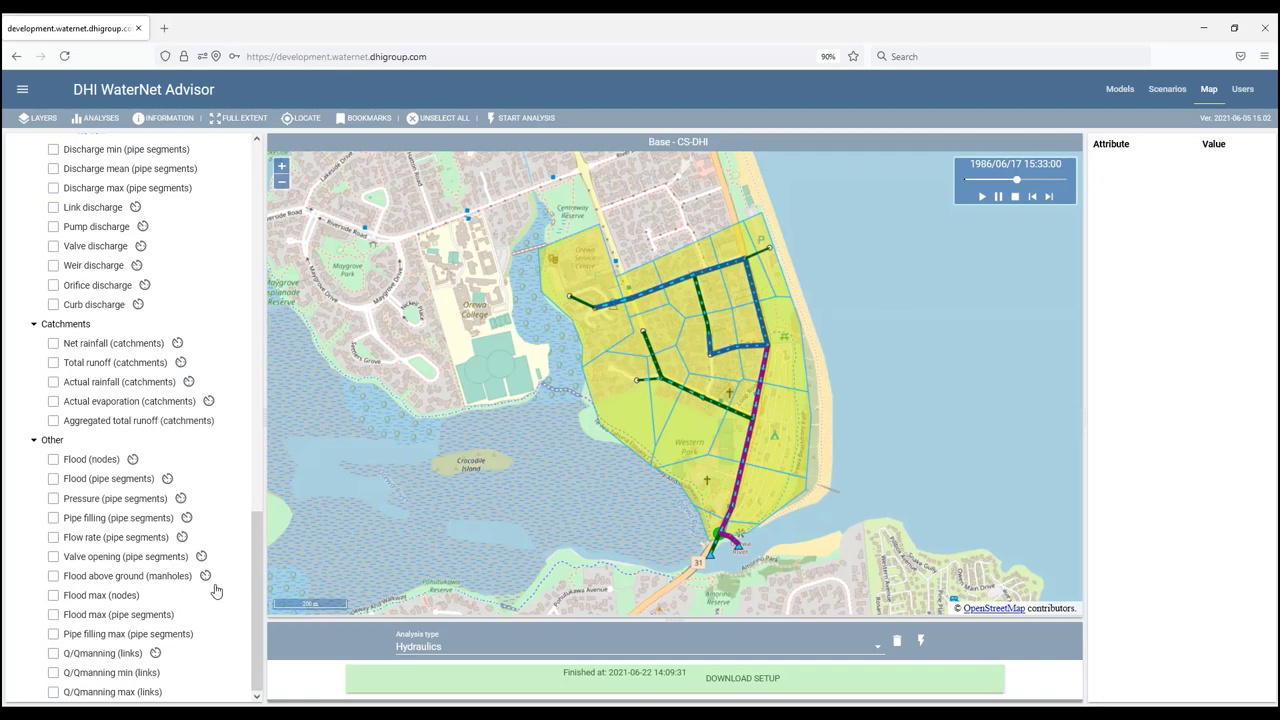
mouse_move(238, 557)
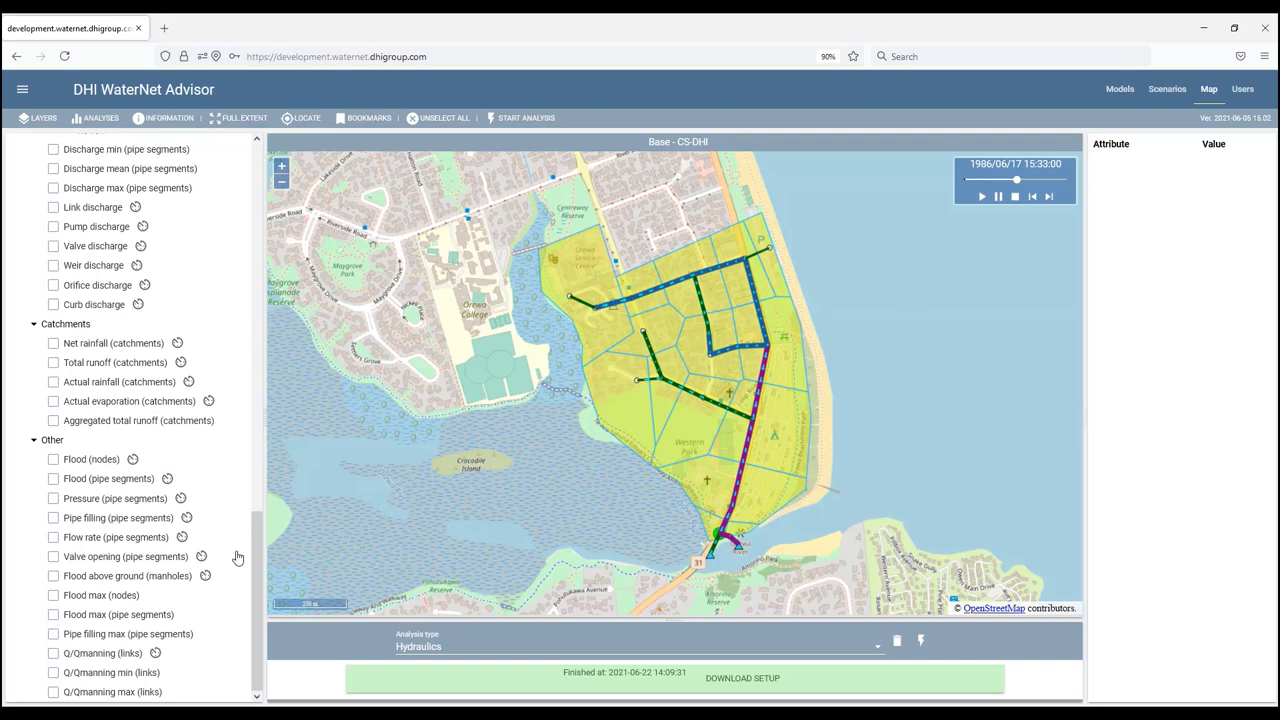
mouse_move(160, 592)
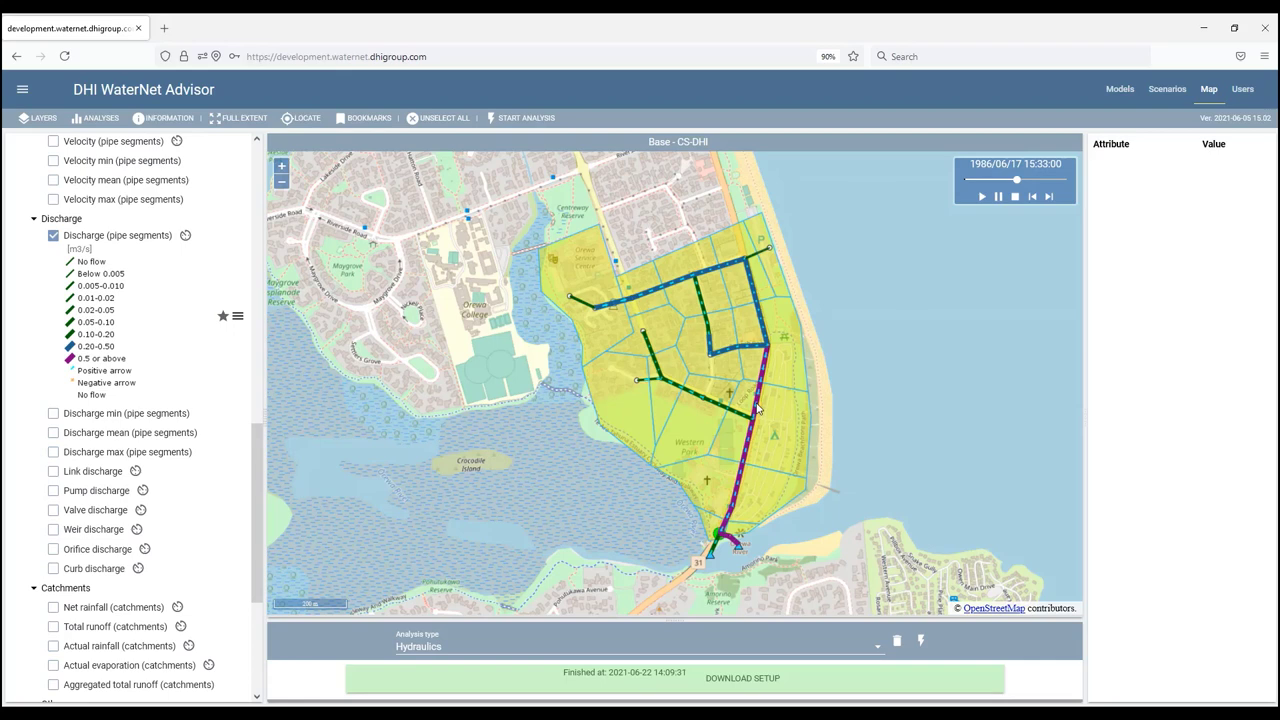
Inspect pipe segment Link_6 - 4's attributes, showing discharge 0.58 at 13:01.
click(758, 410)
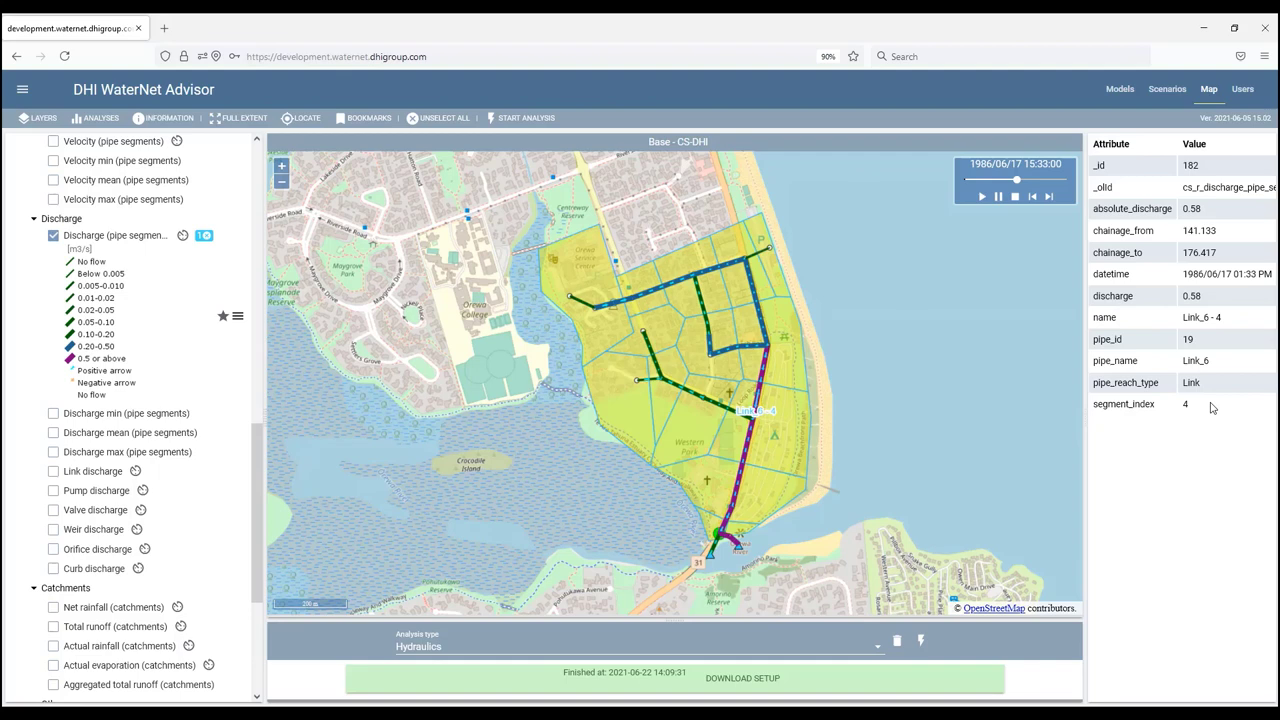
mouse_move(1203, 307)
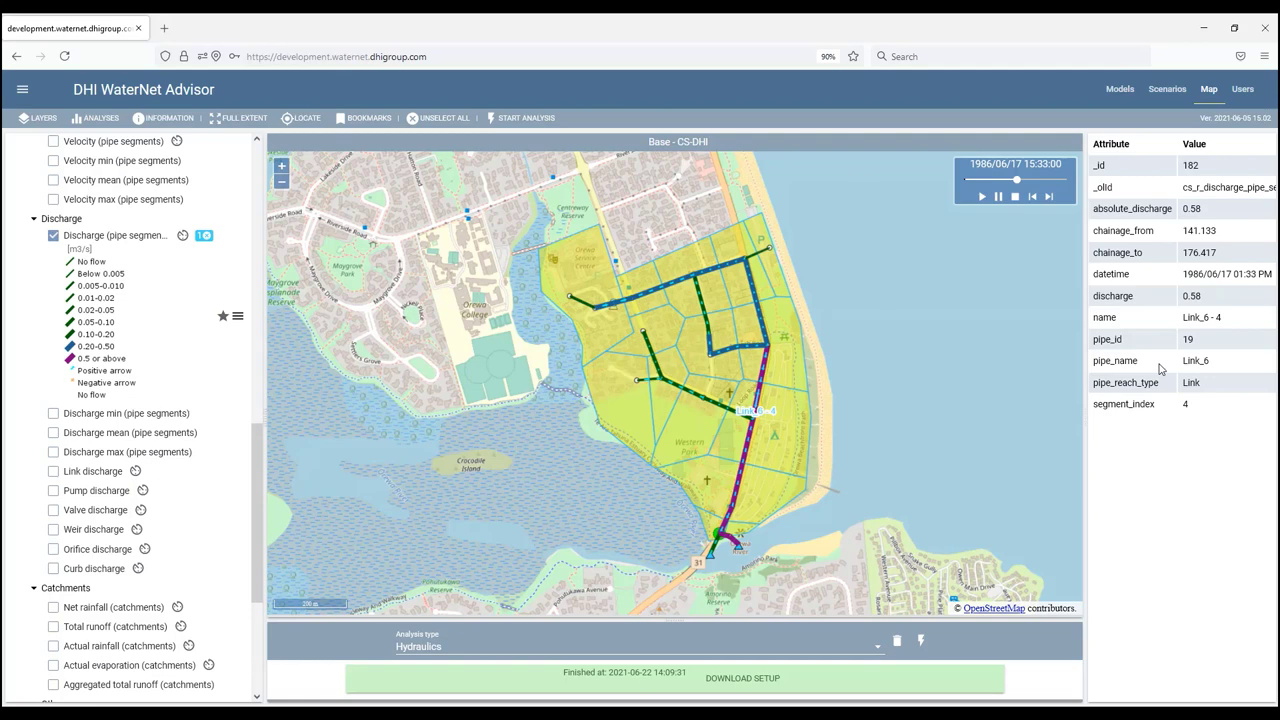
mouse_move(200, 342)
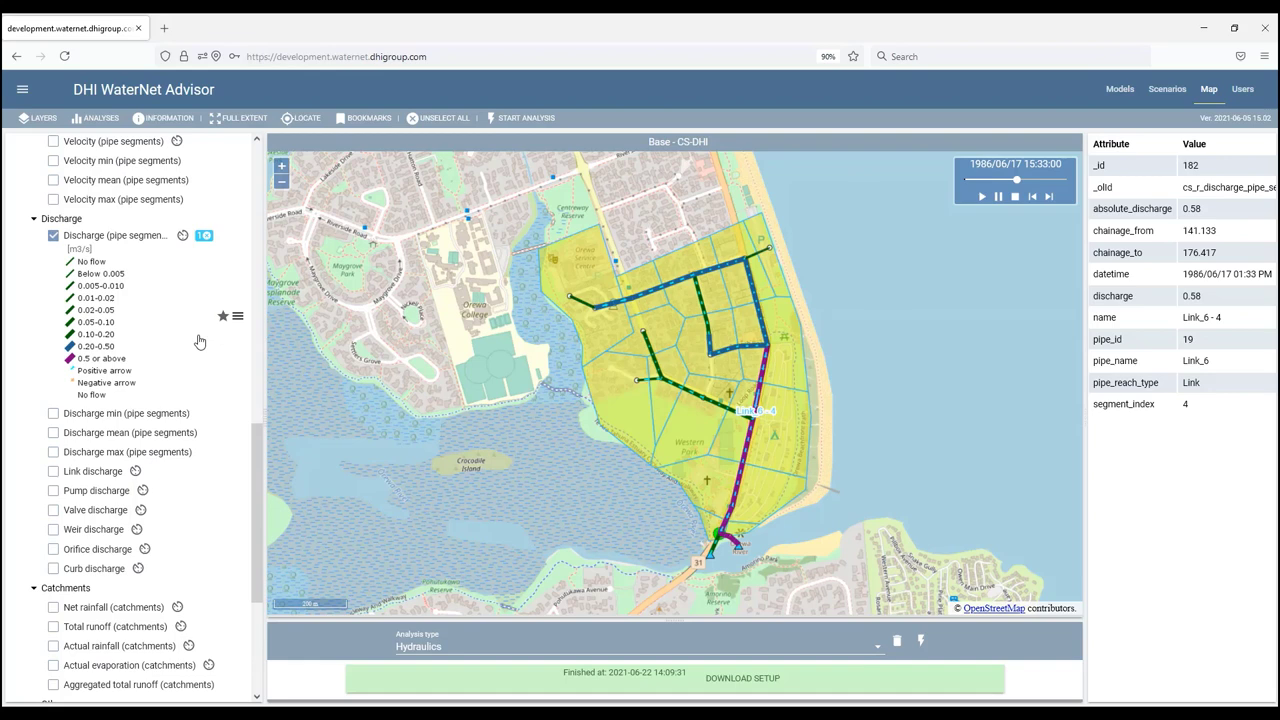
mouse_move(810, 425)
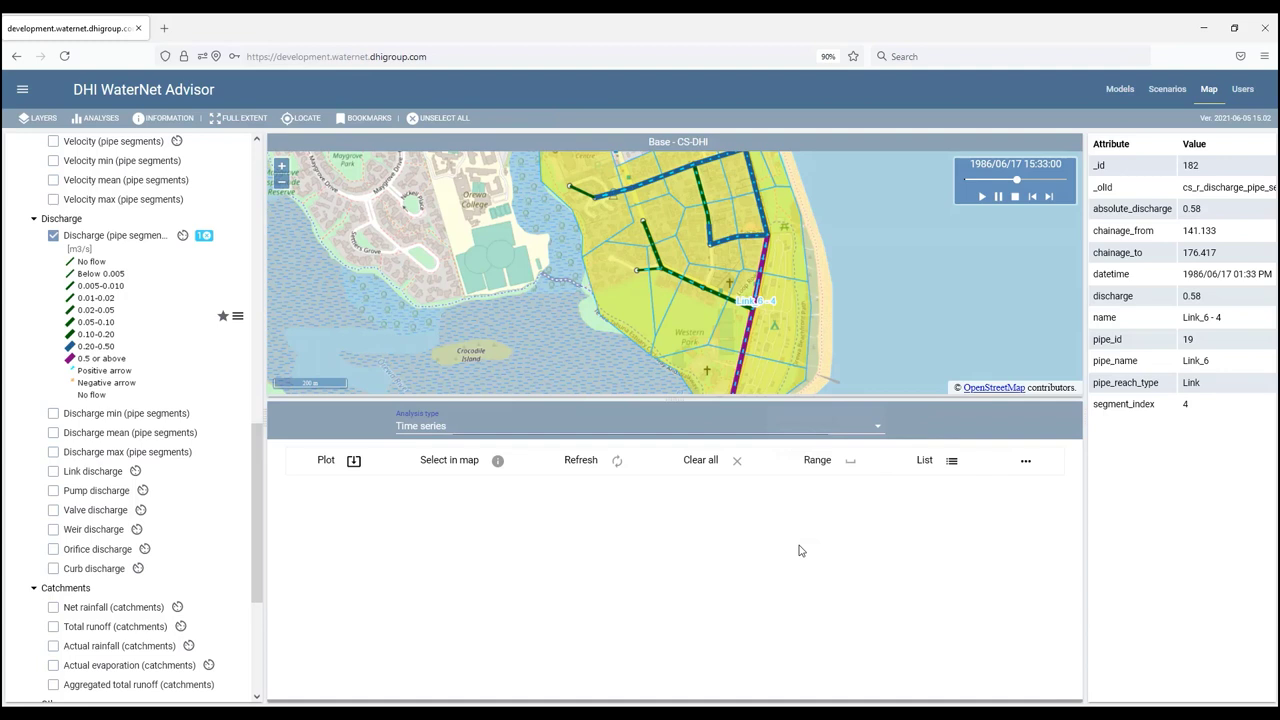
Plot the discharge time series for Link_6 - 4, peaking near 1.1 m³/s.
click(325, 460)
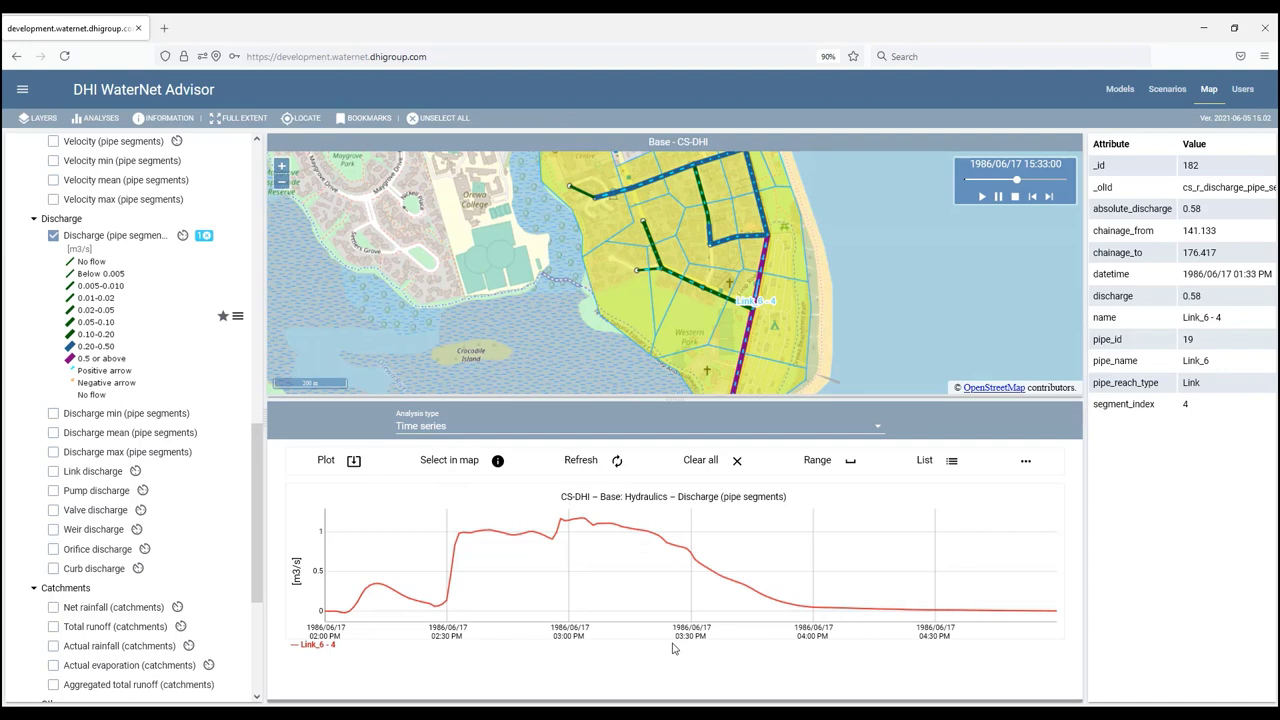
mouse_move(745, 245)
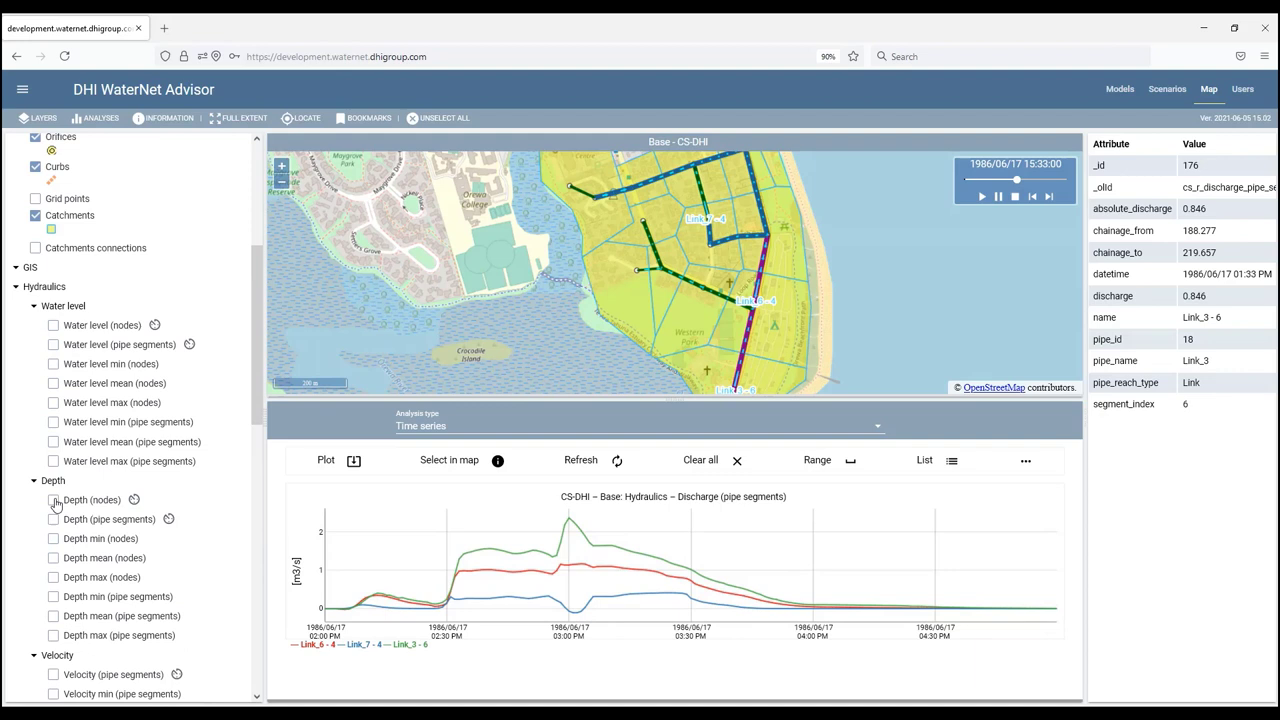
click(53, 499)
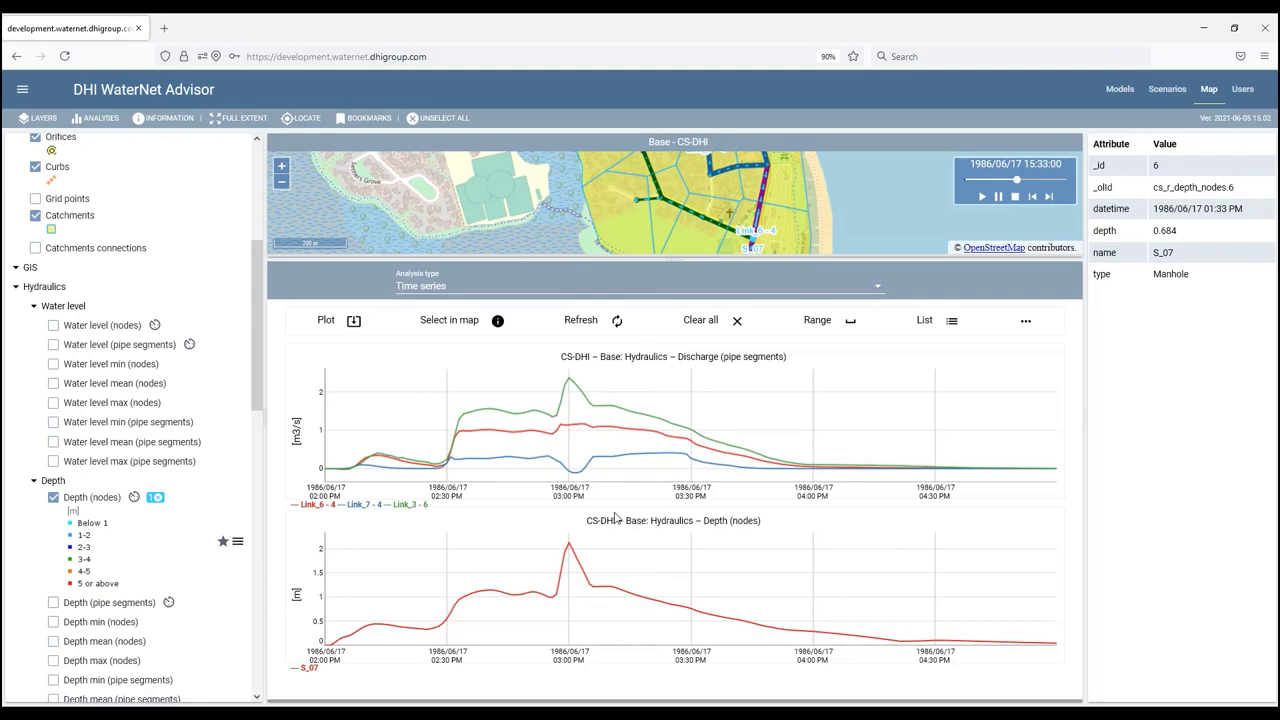
Review the time series '...' options: Add features, Copy to clipboard, Save to CSV.
click(1025, 320)
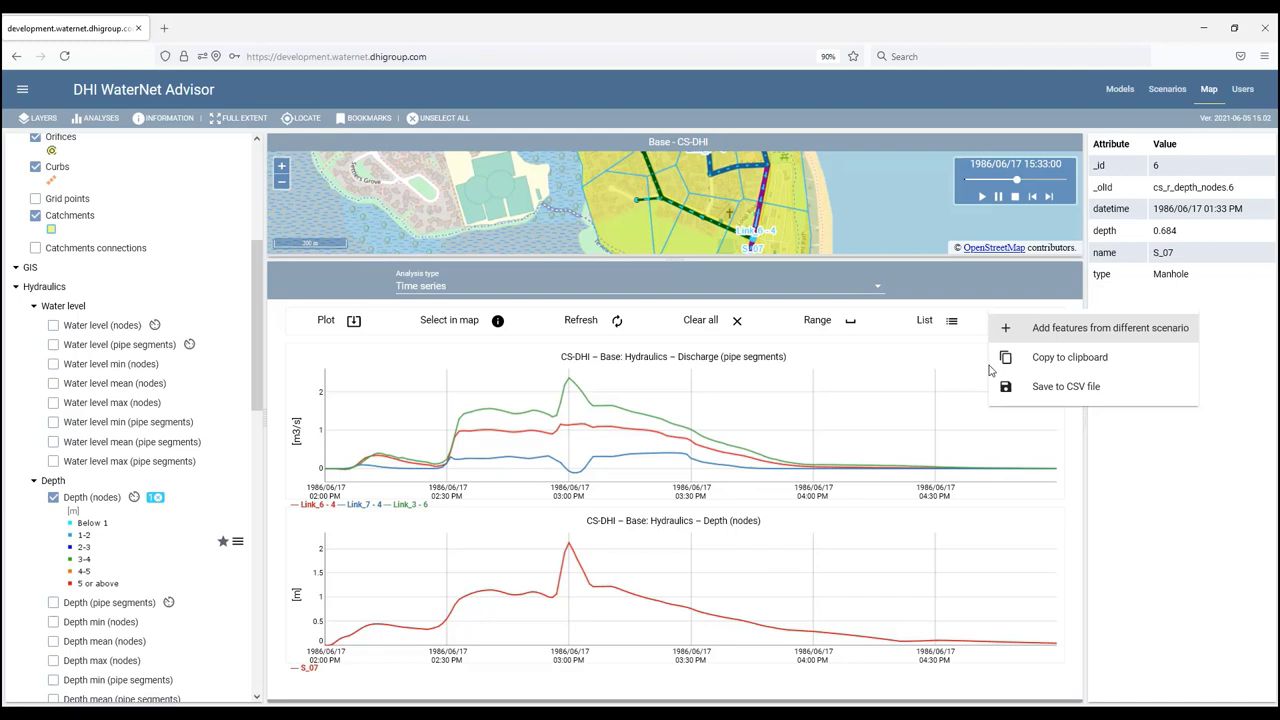
mouse_move(1065, 343)
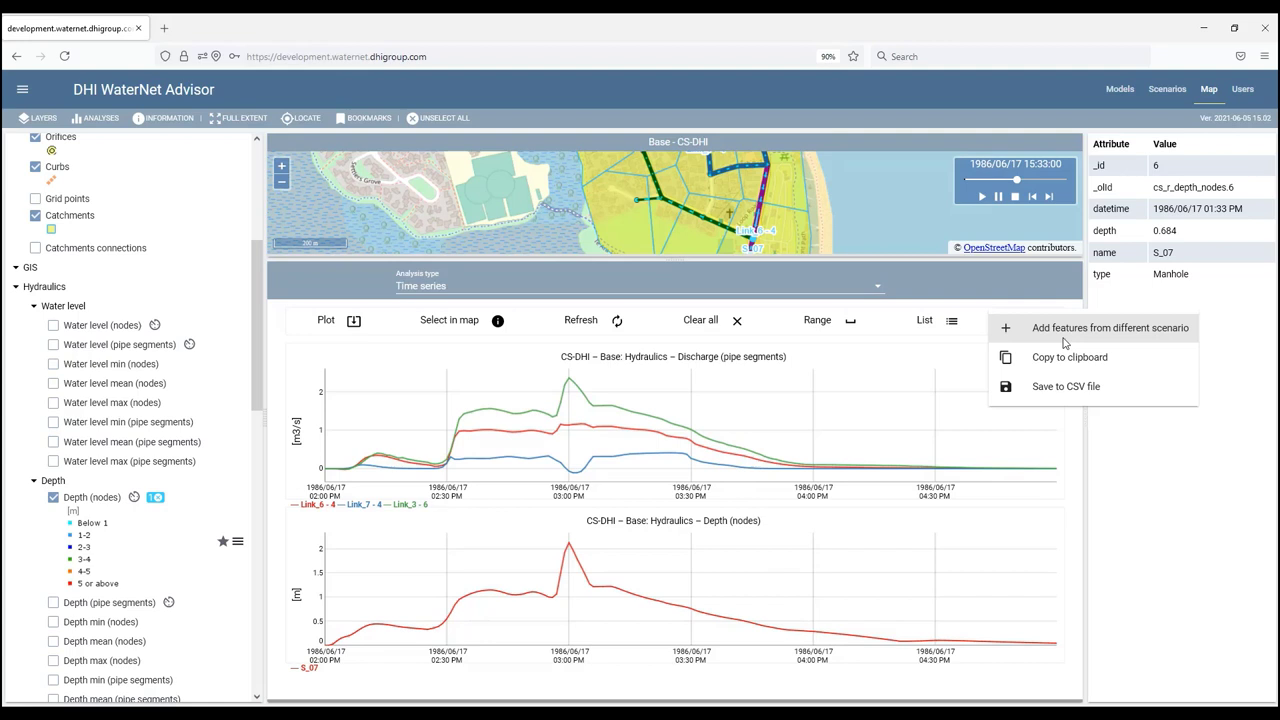
mouse_move(1138, 389)
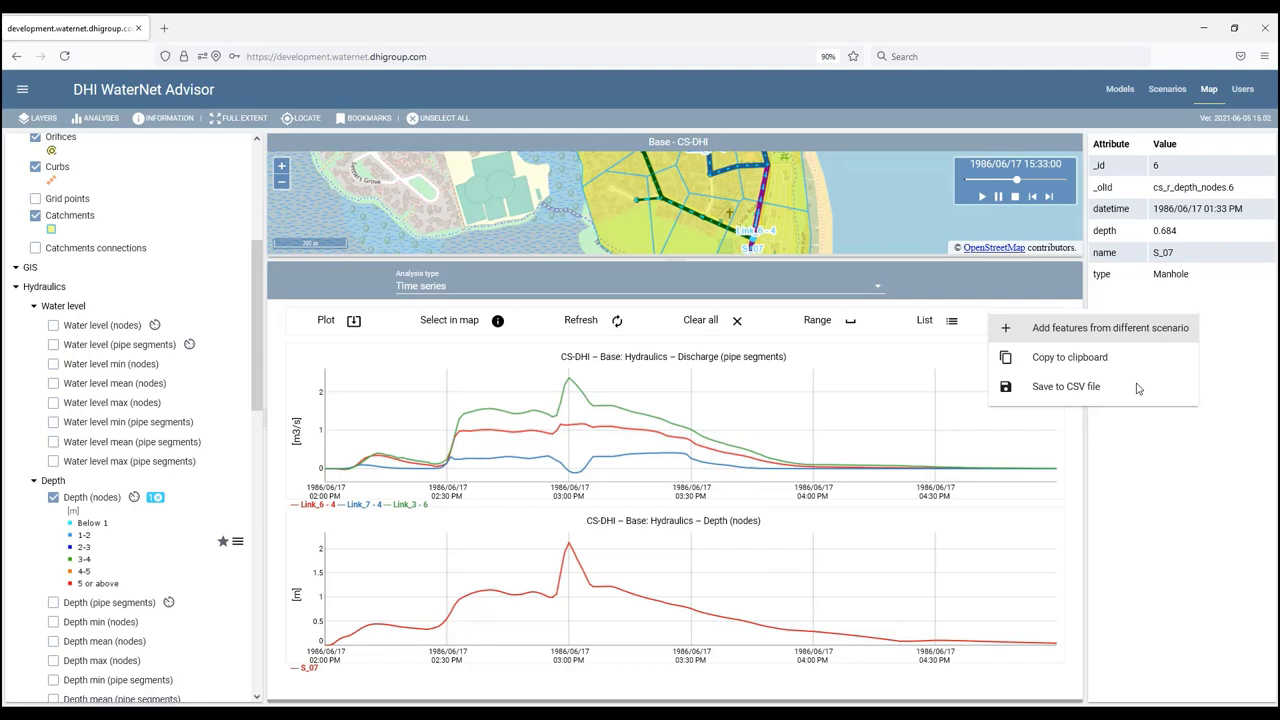
mouse_move(1070, 398)
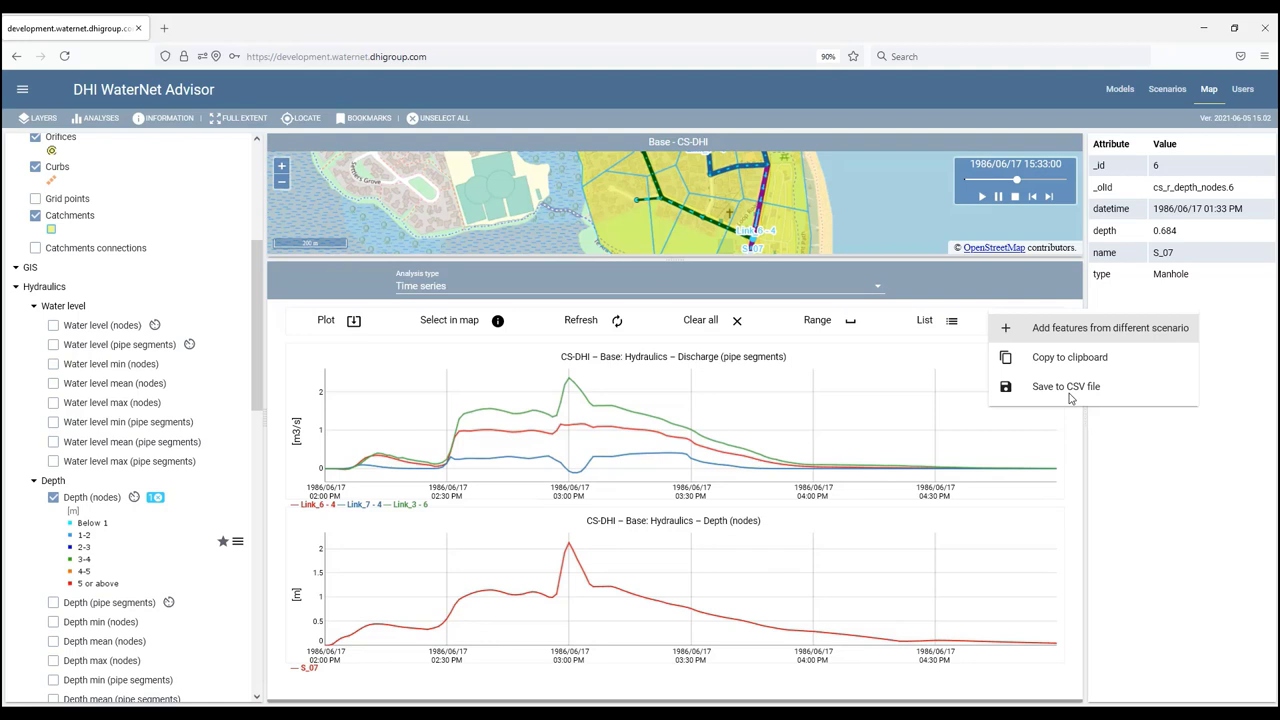
mouse_move(823, 308)
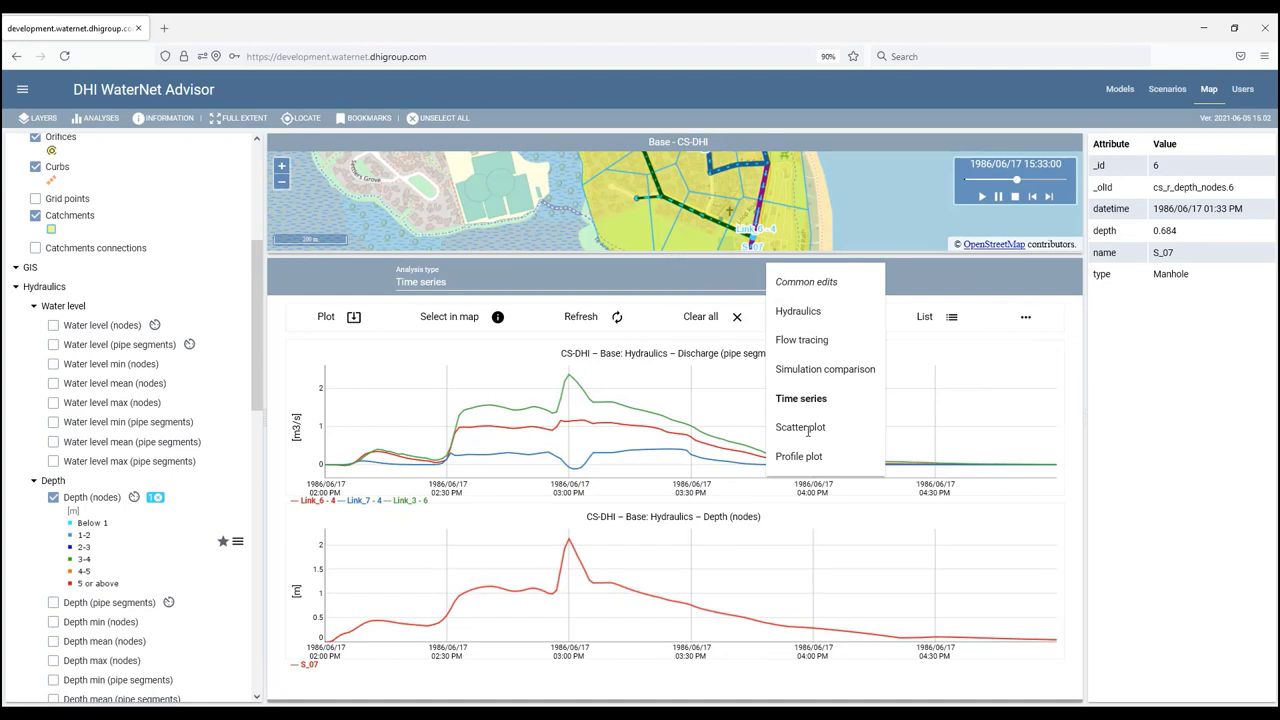
Switch to Scatter plot with Discharge (pipe segments) as the second variable.
click(800, 427)
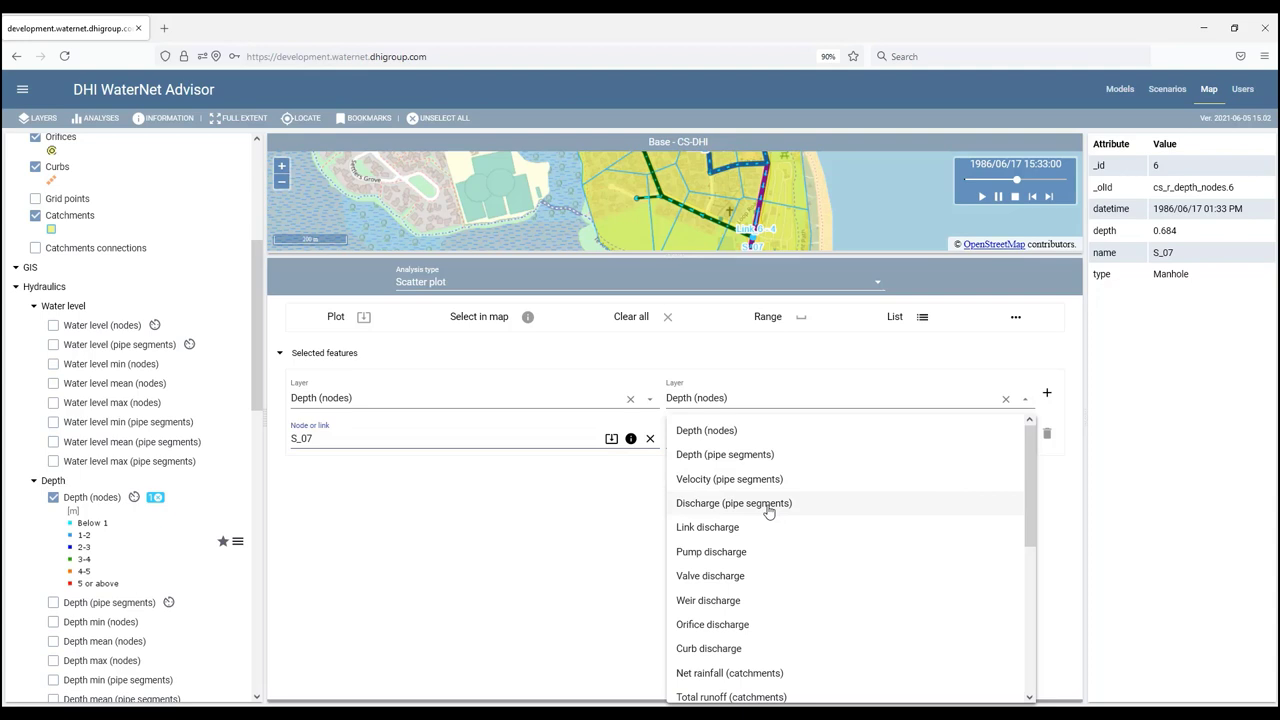
click(733, 503)
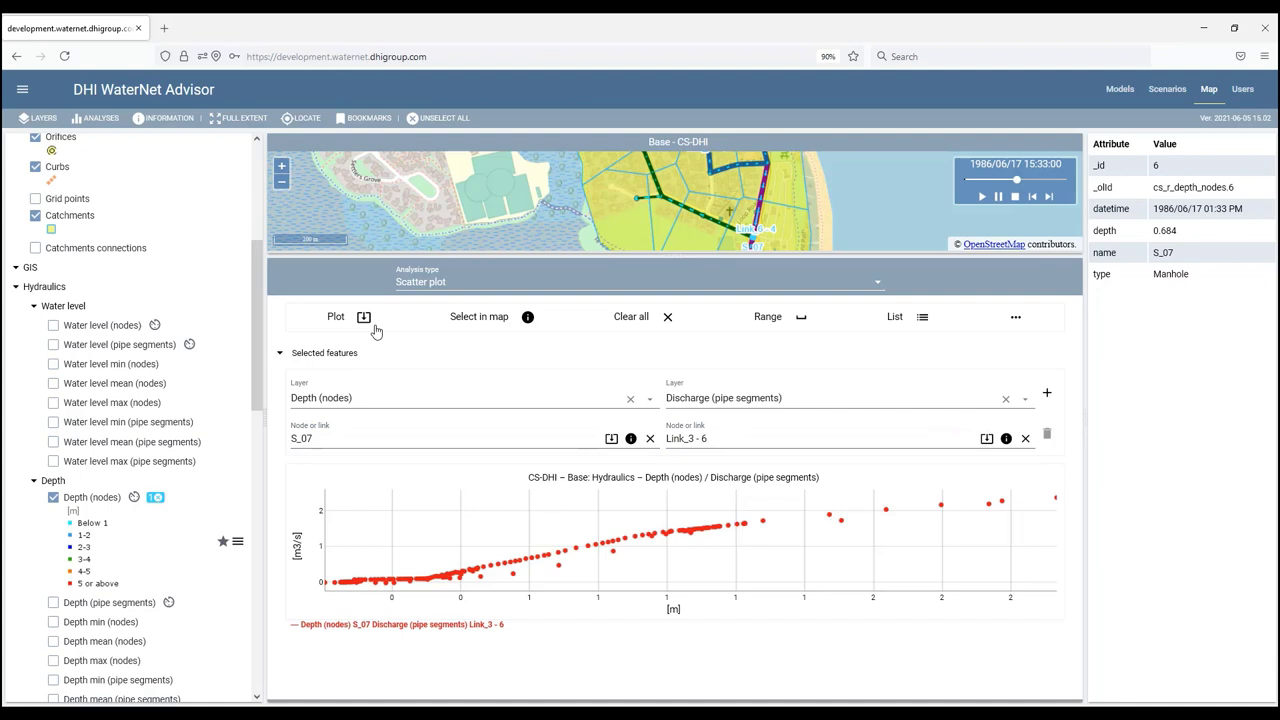
mouse_move(473, 622)
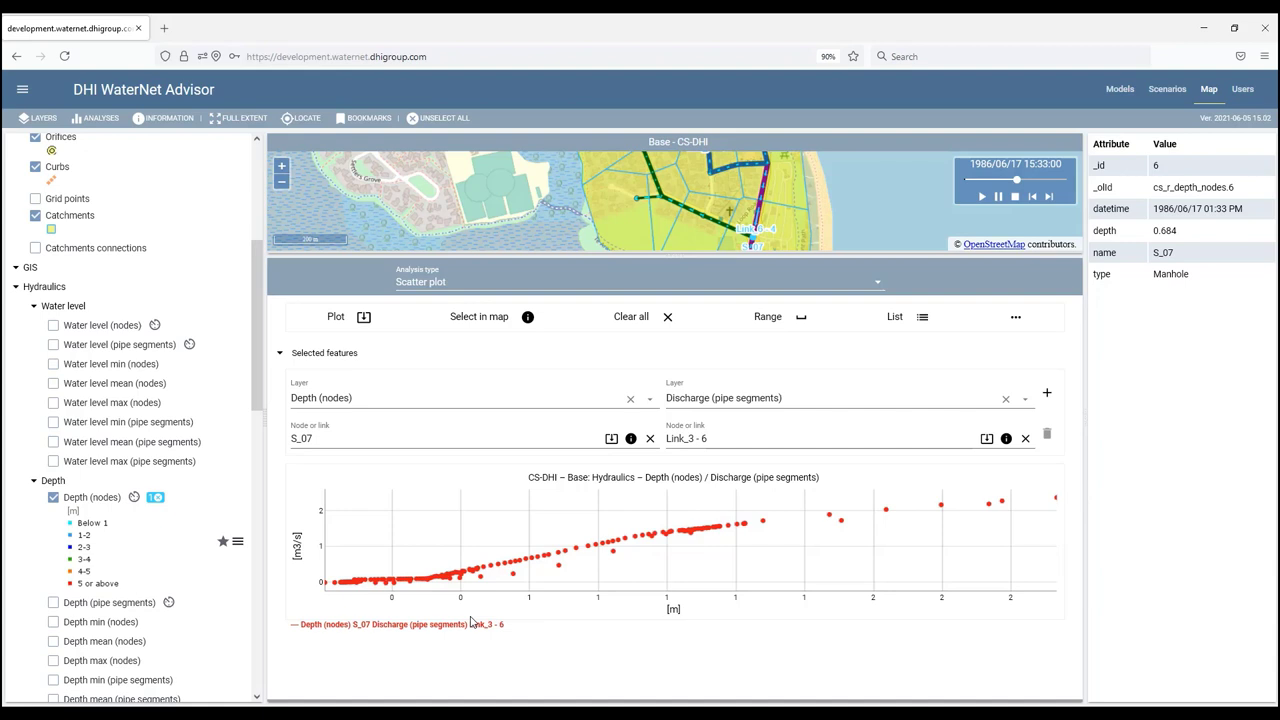
mouse_move(715, 612)
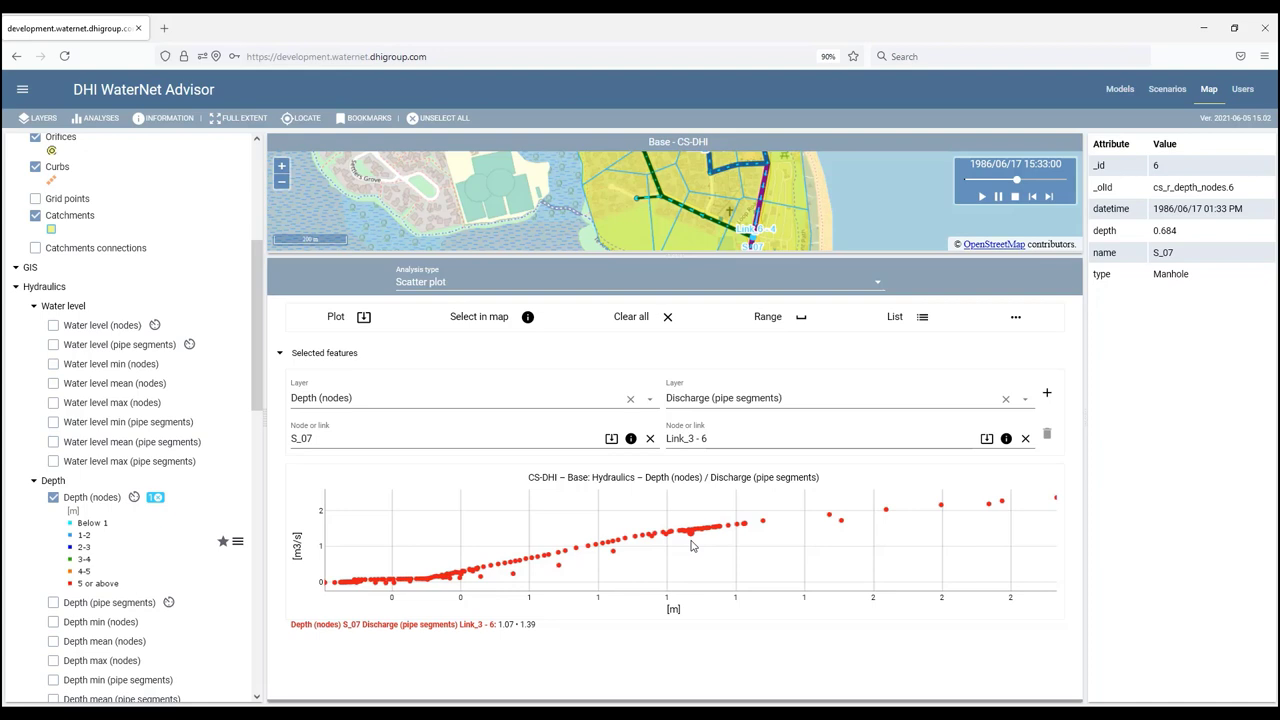
mouse_move(1047, 392)
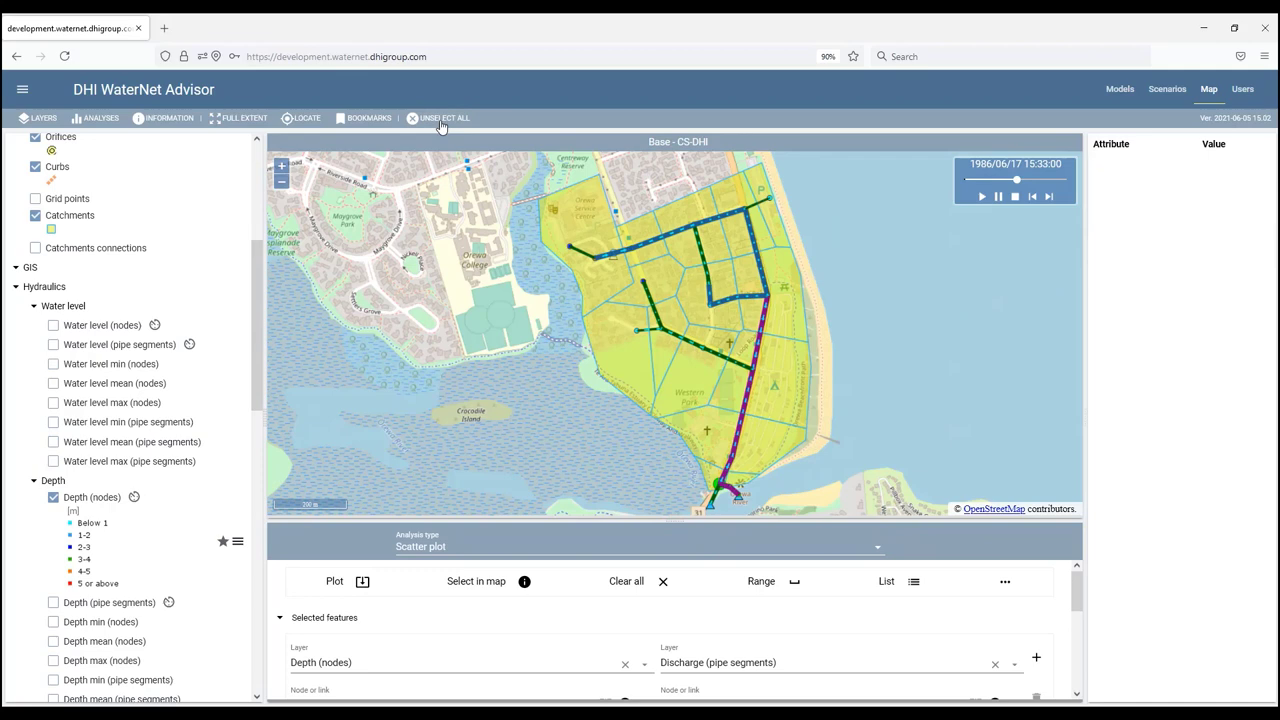
Clear selections and plot a water level profile from S_13 to the Auslauf outlet.
click(636, 546)
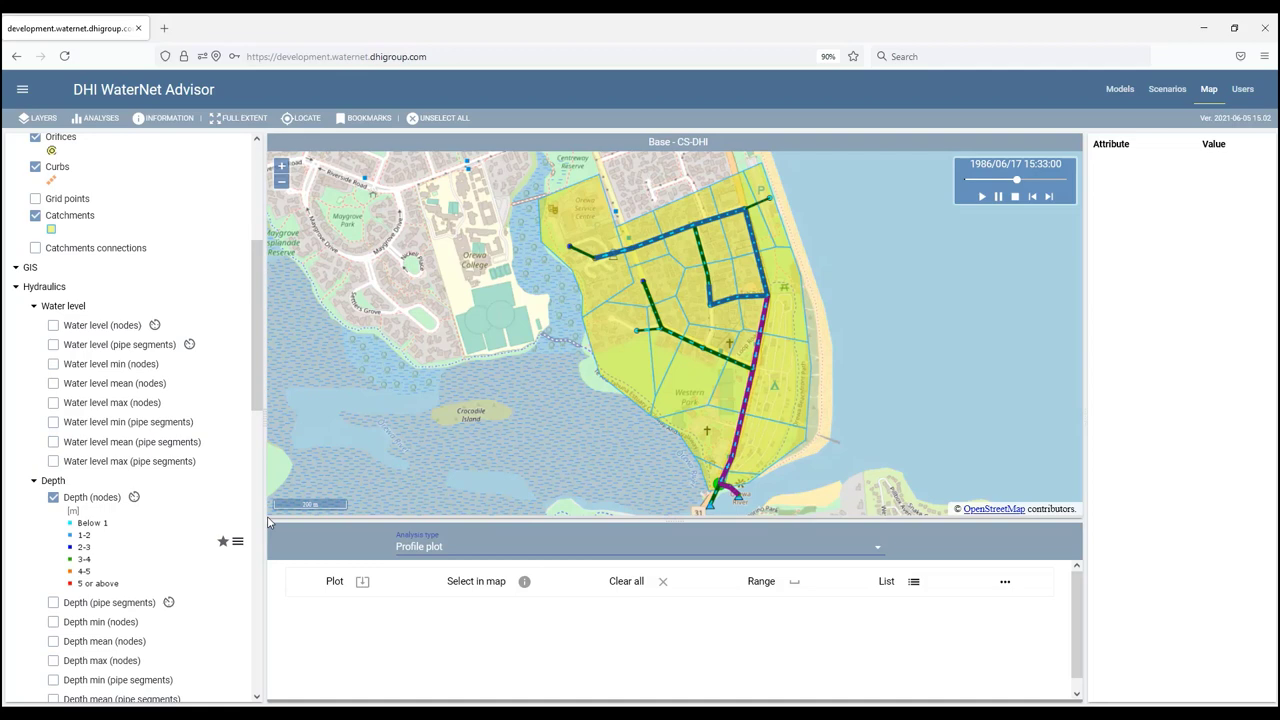
click(53, 322)
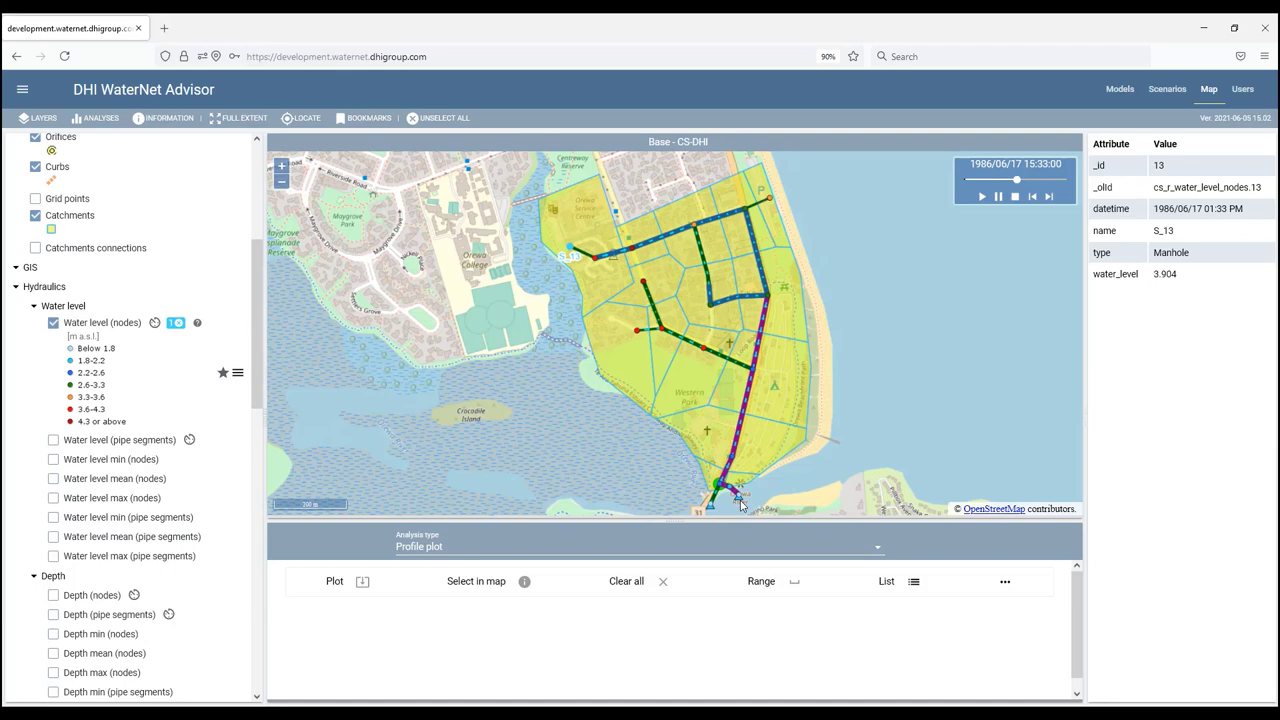
click(710, 510)
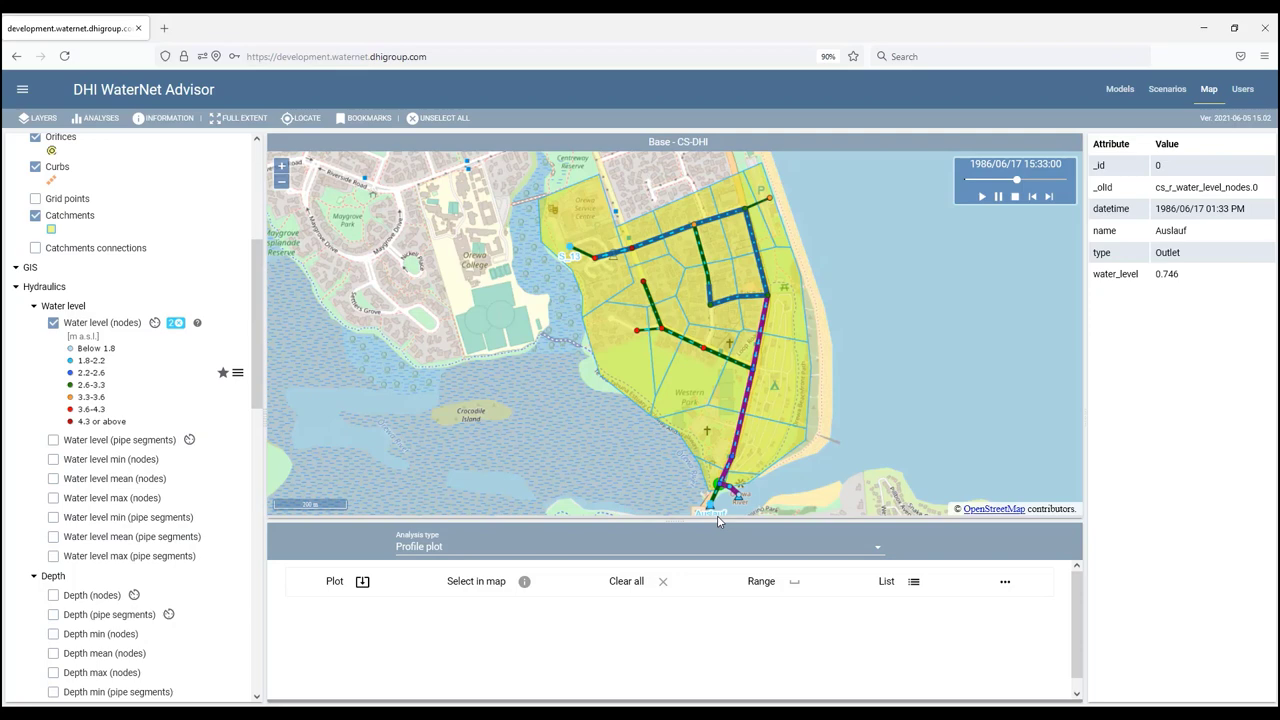
click(334, 581)
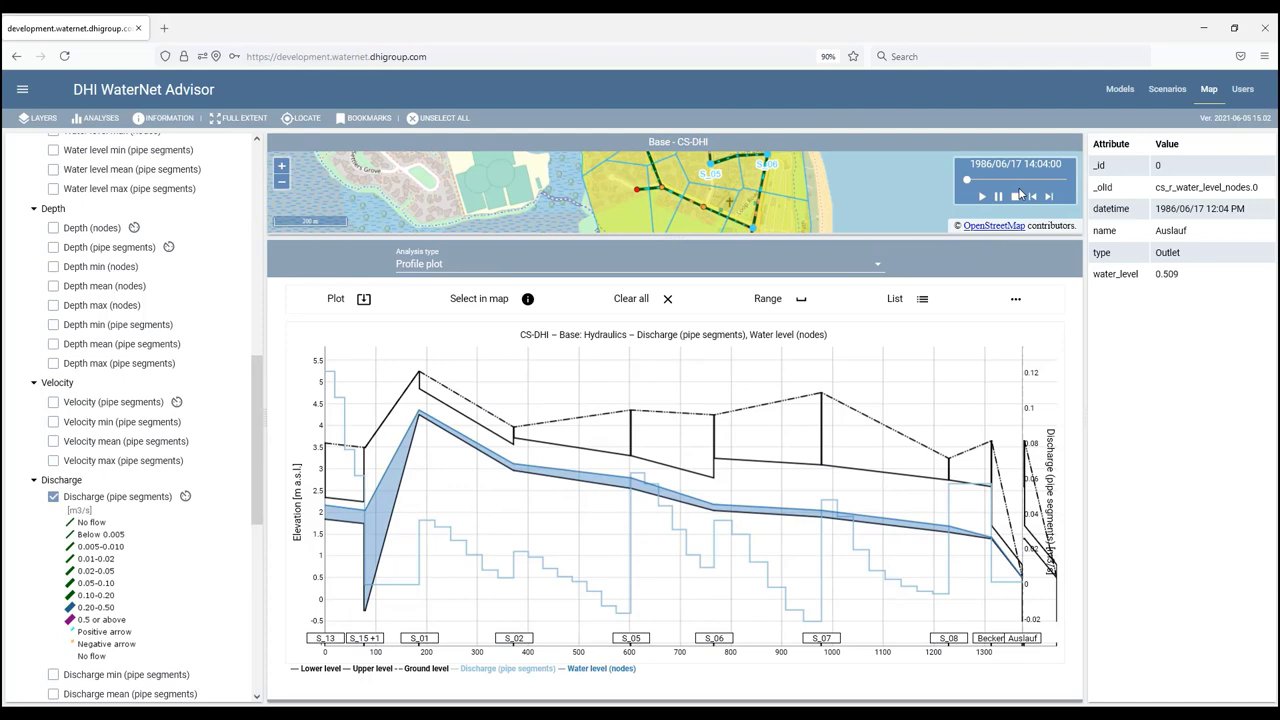
Play the results animation forward to 16:11:37 on the profile plot.
click(982, 196)
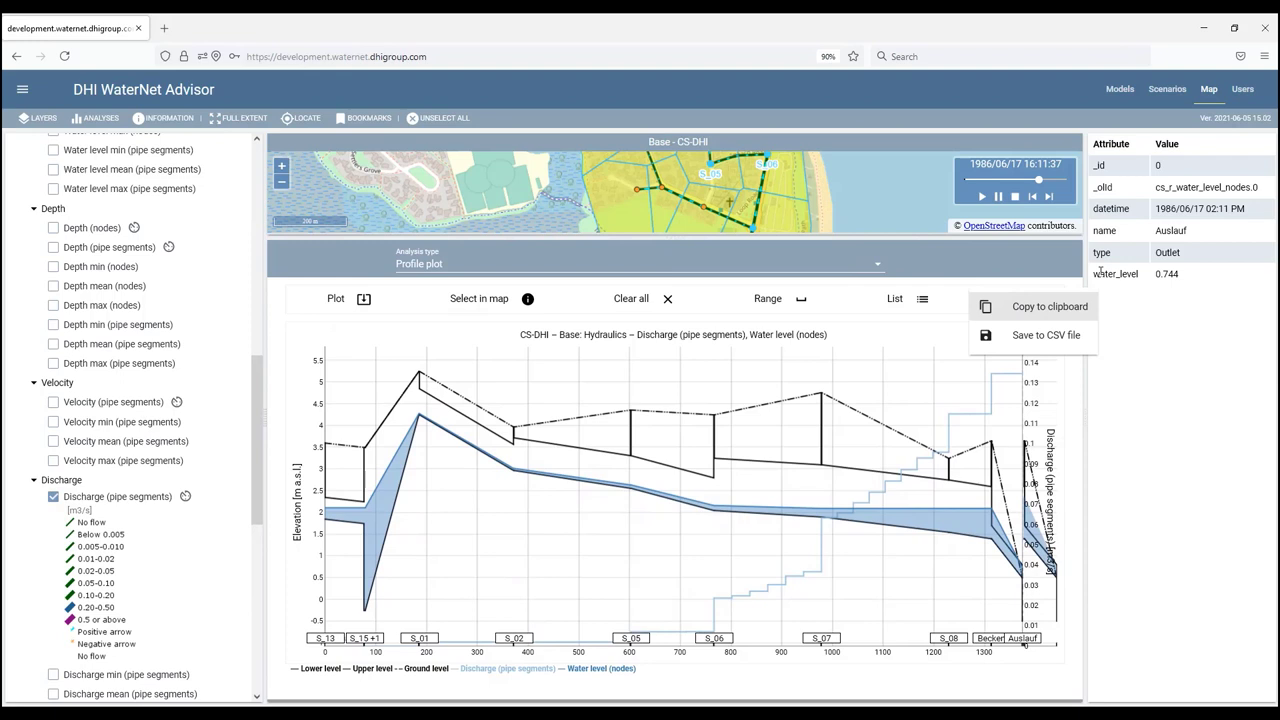
mouse_move(1146, 353)
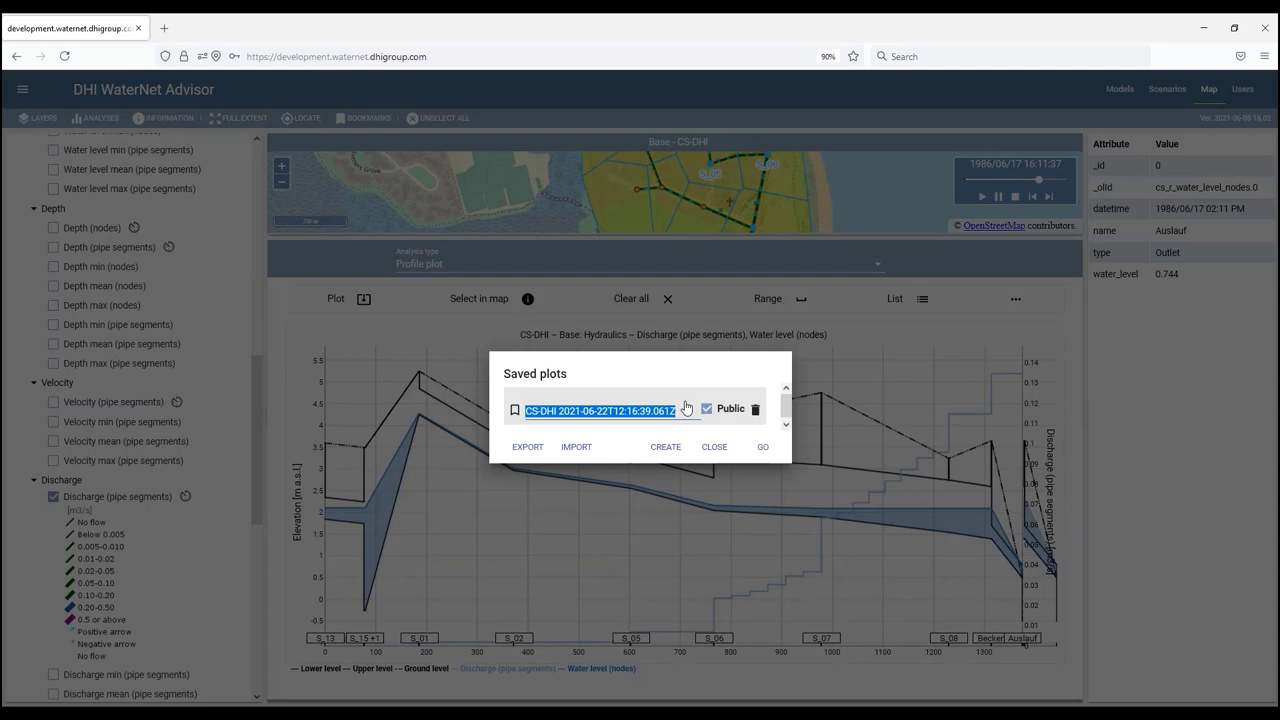
Save the profile plot under the name 'Main pipeli...'.
text(Main pipeli)
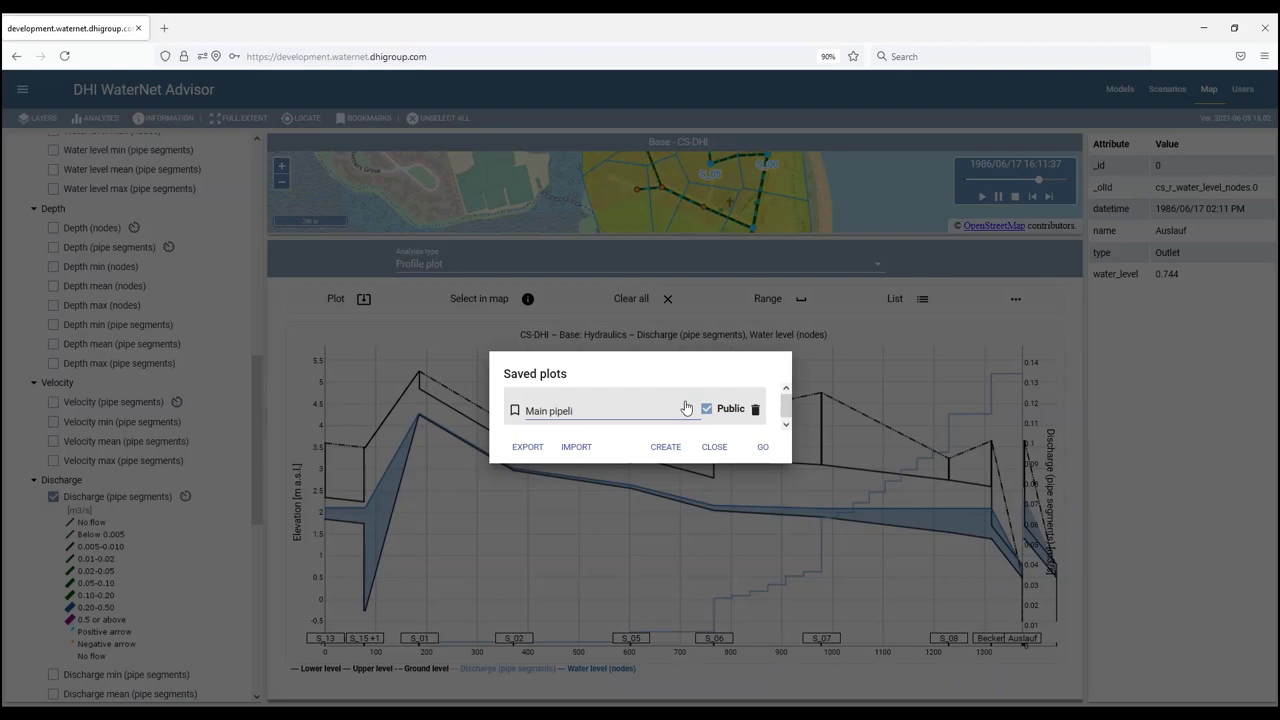
click(714, 446)
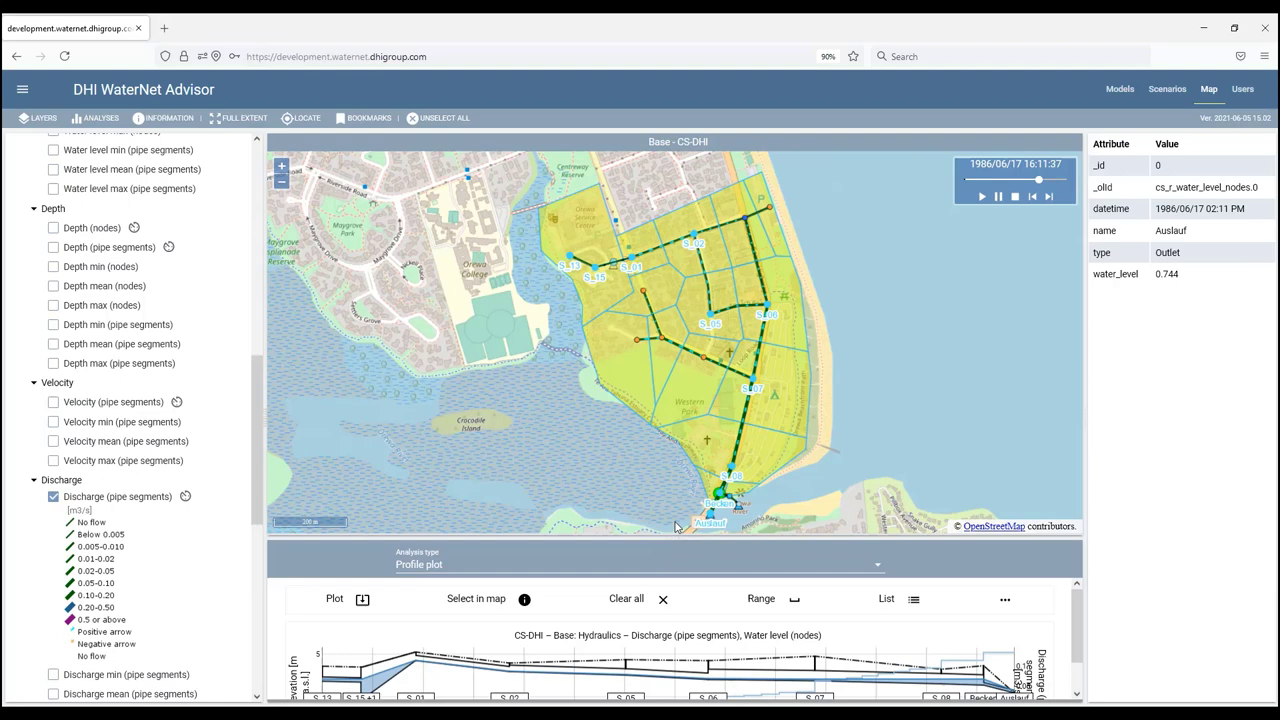
Unselect all features to clear the profile nodes from the map.
click(443, 117)
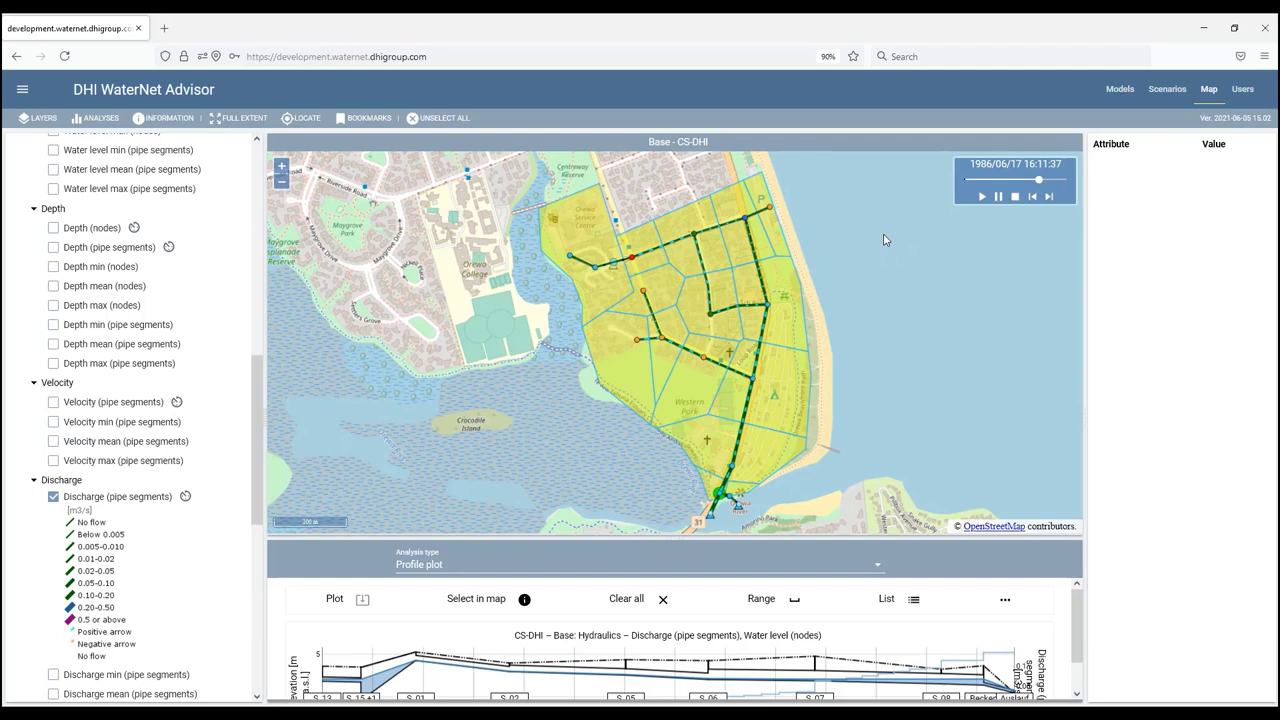
mouse_move(239, 284)
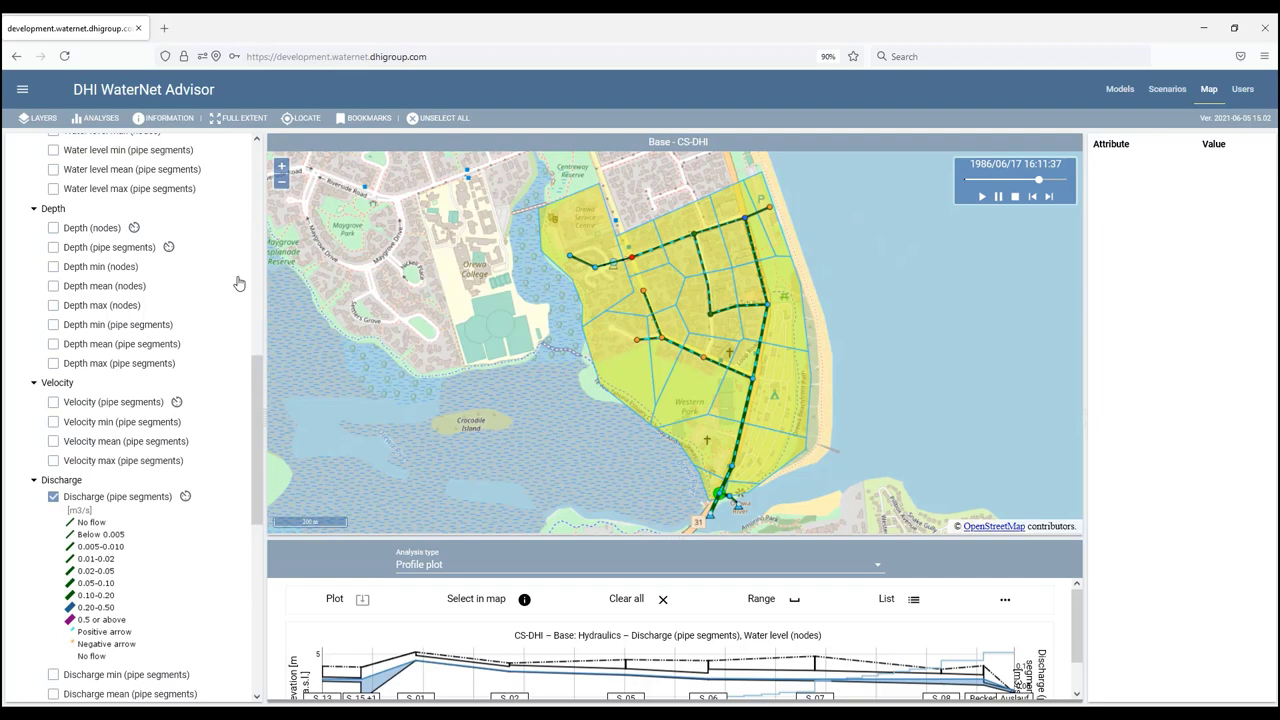
mouse_move(1167, 254)
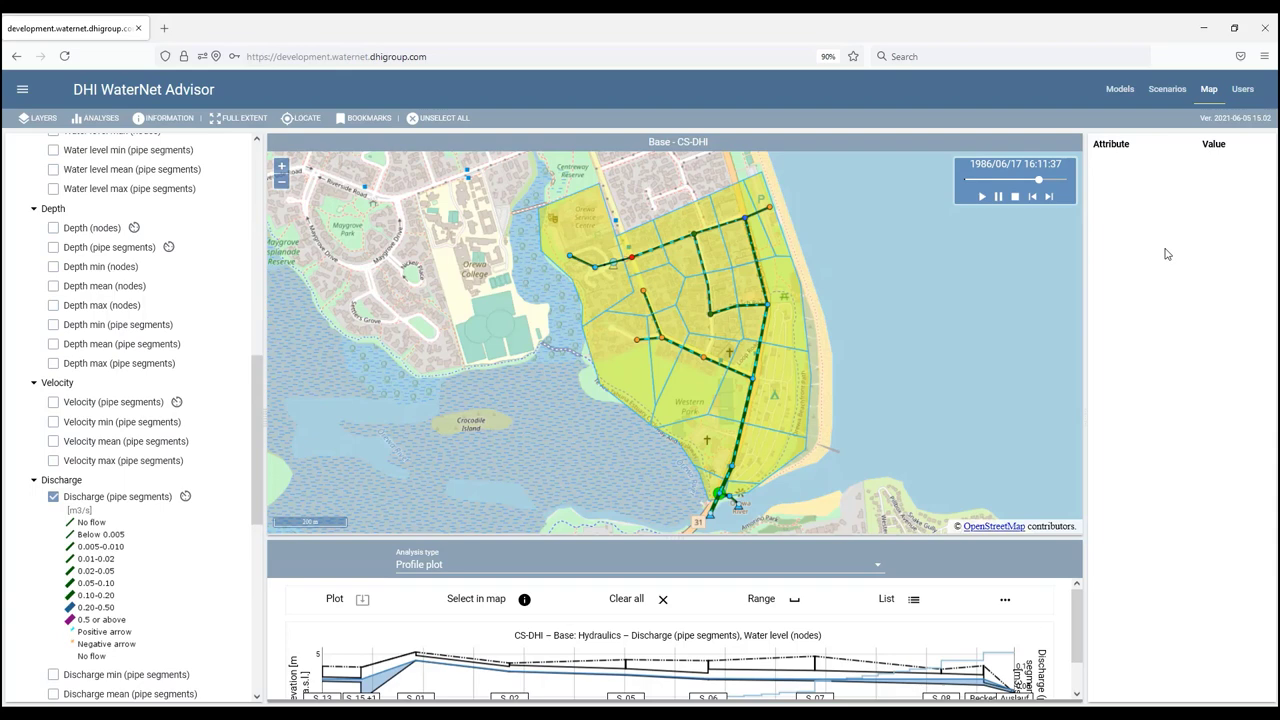